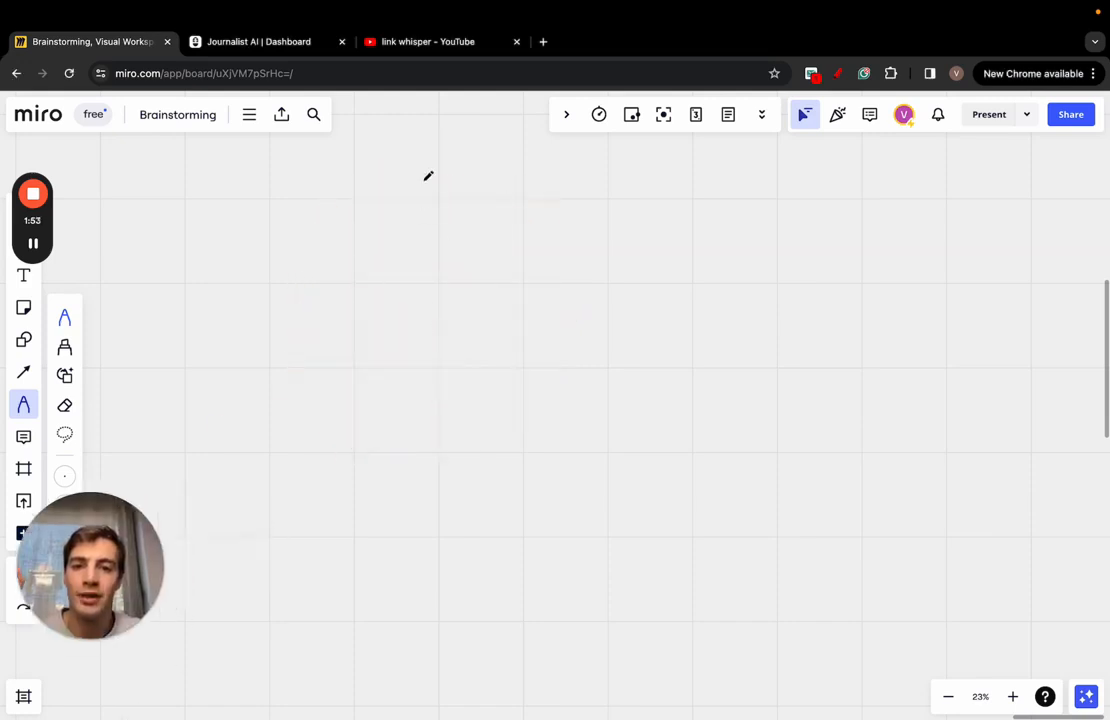
Step: Draw a tall hand-sketched box on the Miro board to represent the article page
{"action": "left_click_drag", "start_coordinate": [440, 176], "coordinate": [810, 650]}
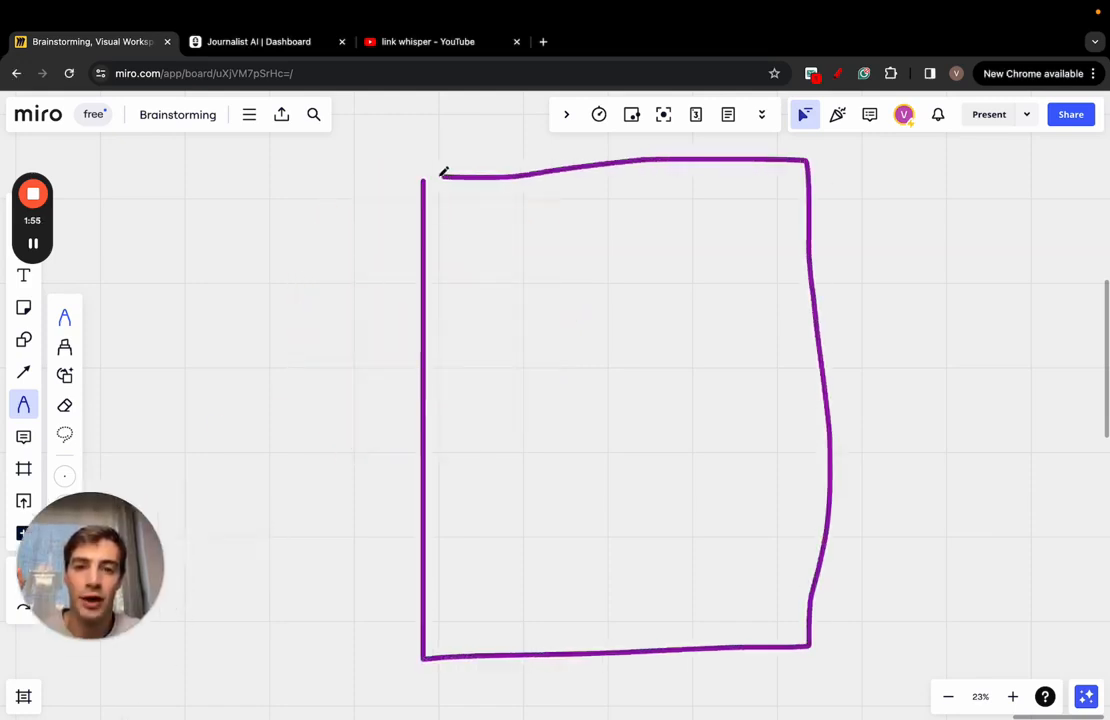
{"action": "left_click_drag", "start_coordinate": [344, 160], "coordinate": [344, 576]}
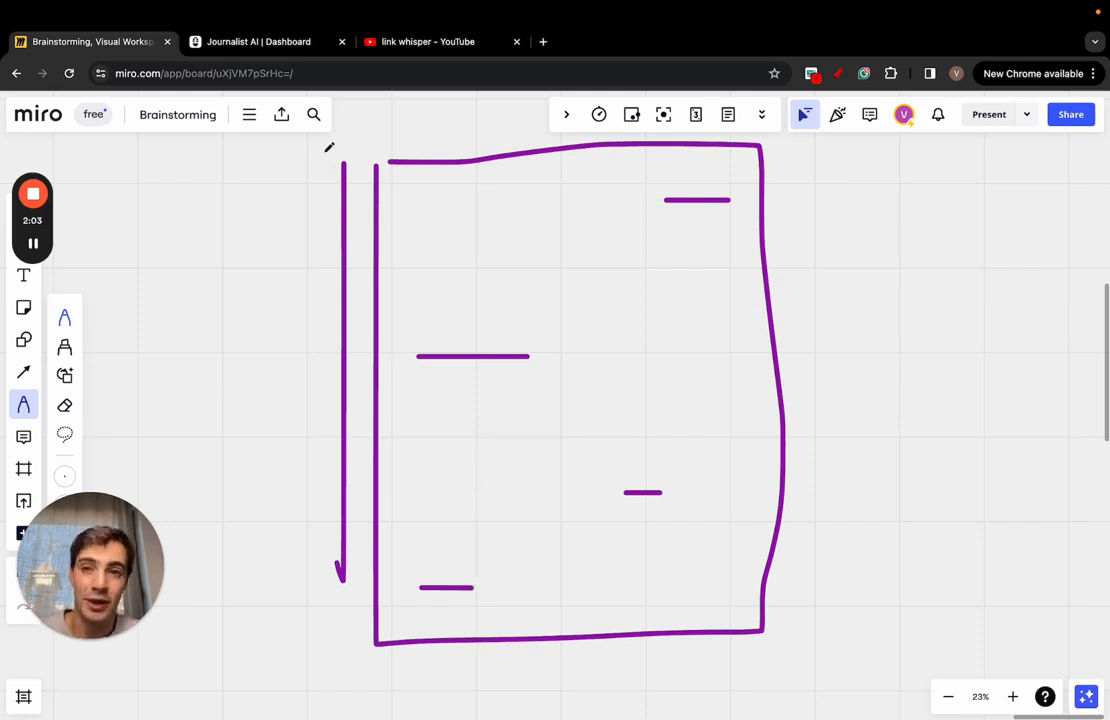
Step: Go to Build Links in Journalist AI and select the Konec website
{"action": "left_click", "coordinate": [258, 40]}
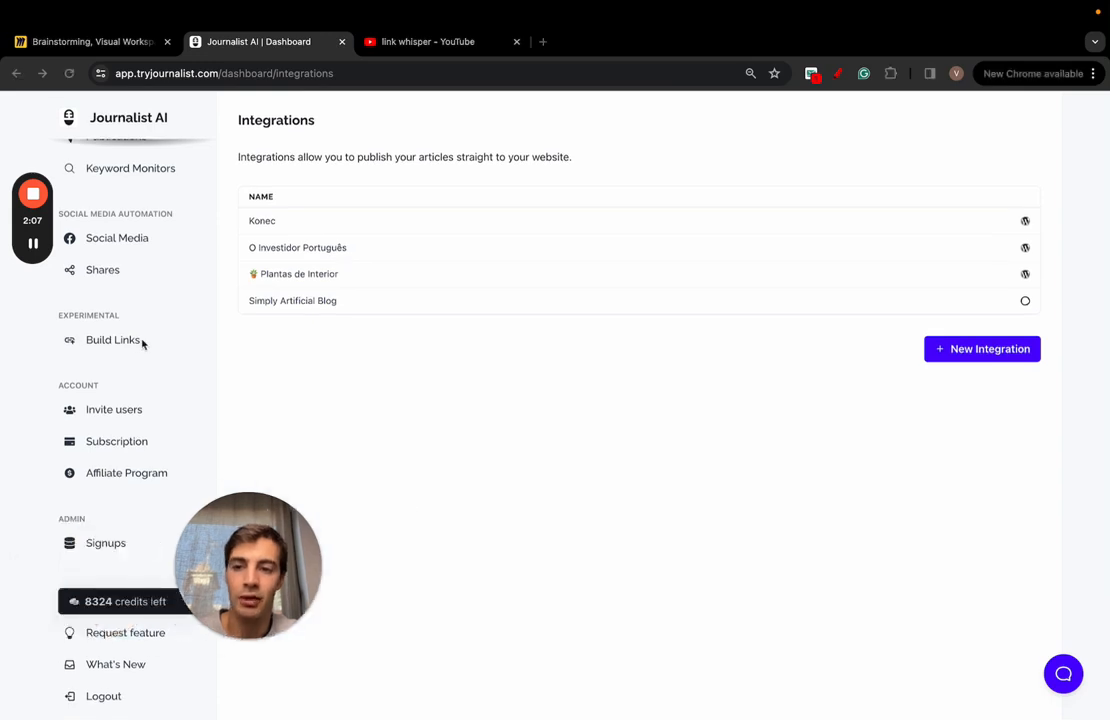
{"action": "left_click", "coordinate": [112, 340]}
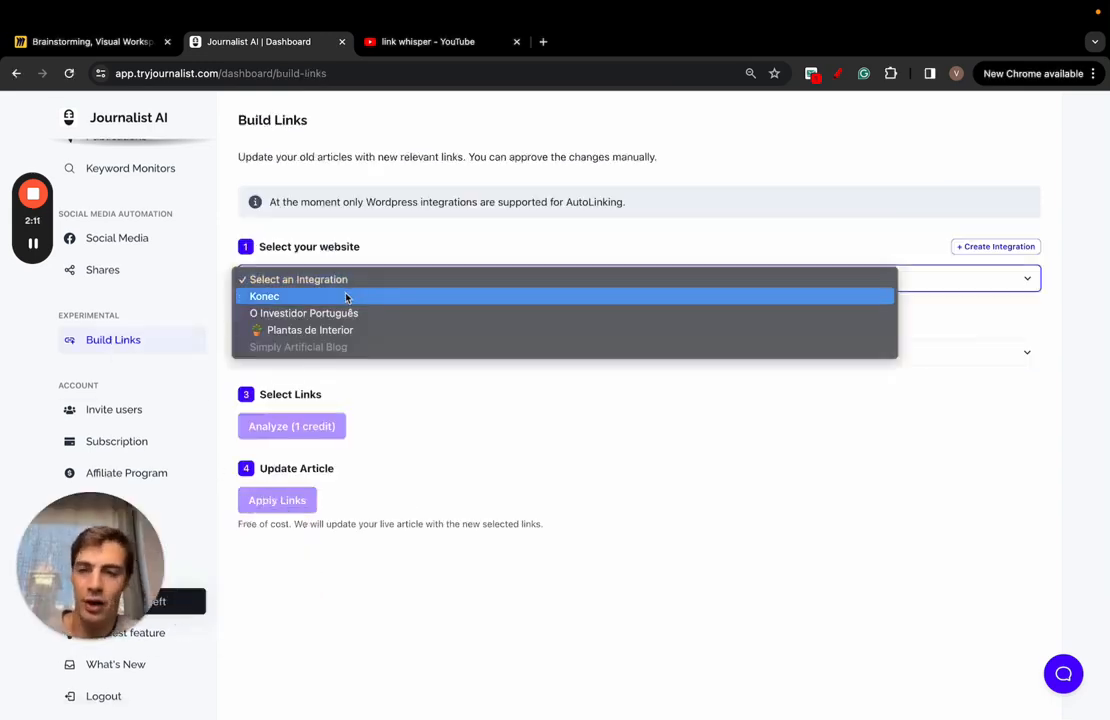
{"action": "left_click", "coordinate": [264, 296]}
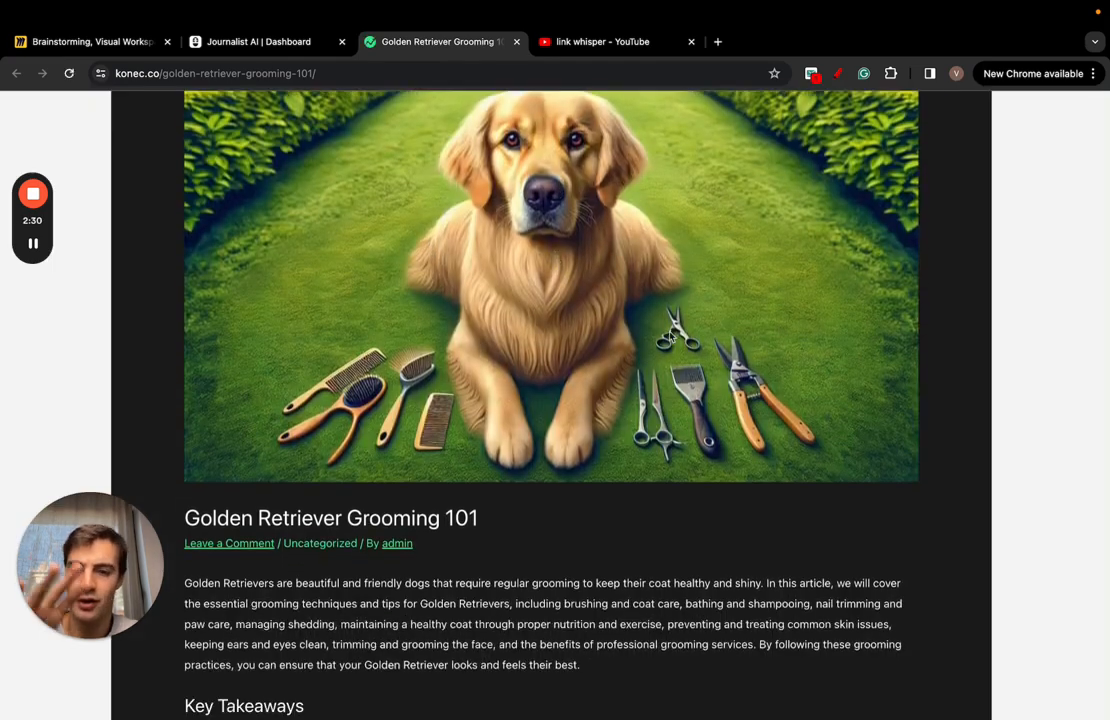
Step: Scroll down through the grooming post's shedding and coat-care sections
{"action": "scroll", "scroll_direction": "down", "scroll_amount": 3}
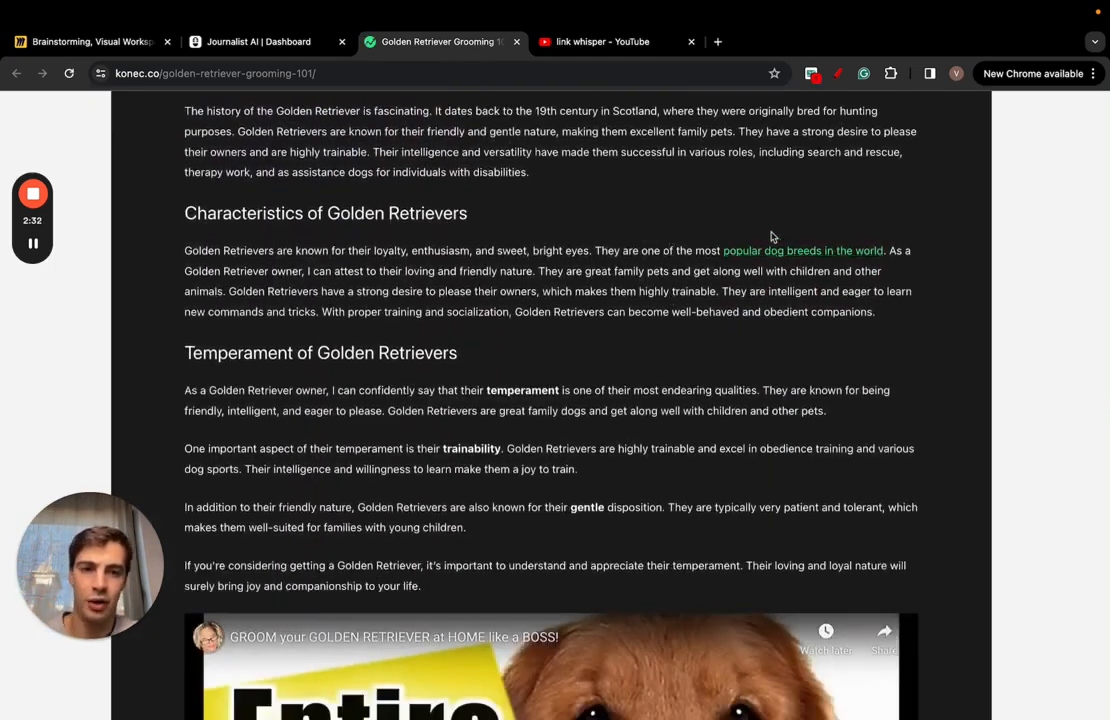
{"action": "scroll", "scroll_direction": "down", "scroll_amount": 3}
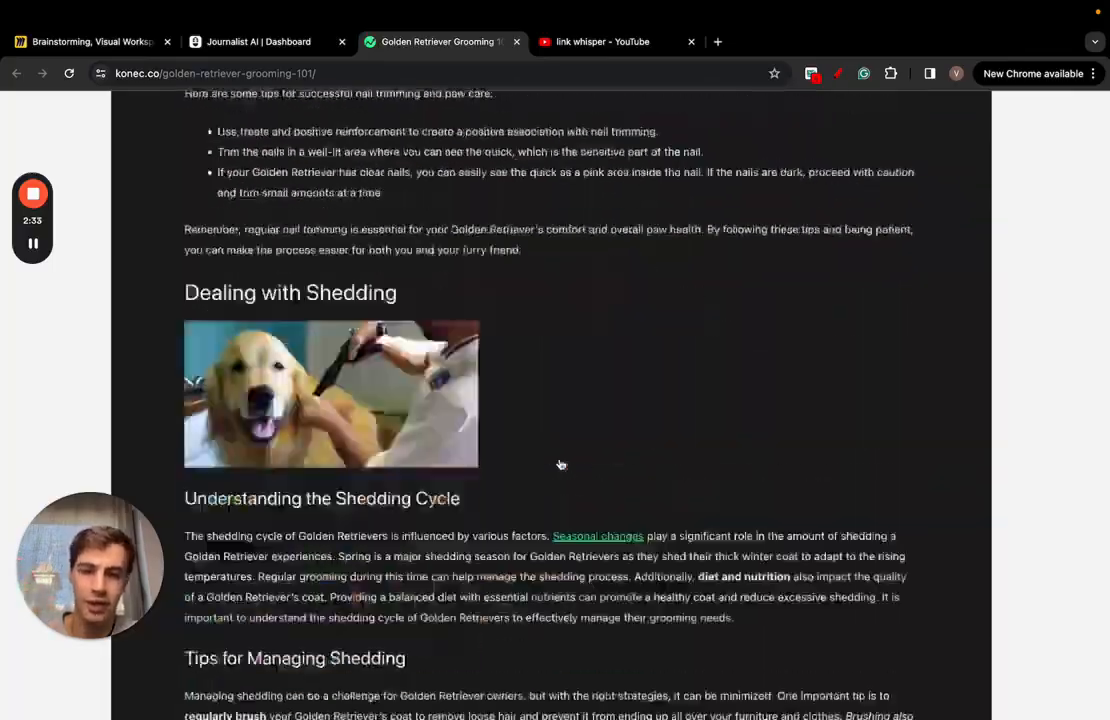
{"action": "scroll", "scroll_direction": "down", "scroll_amount": 3}
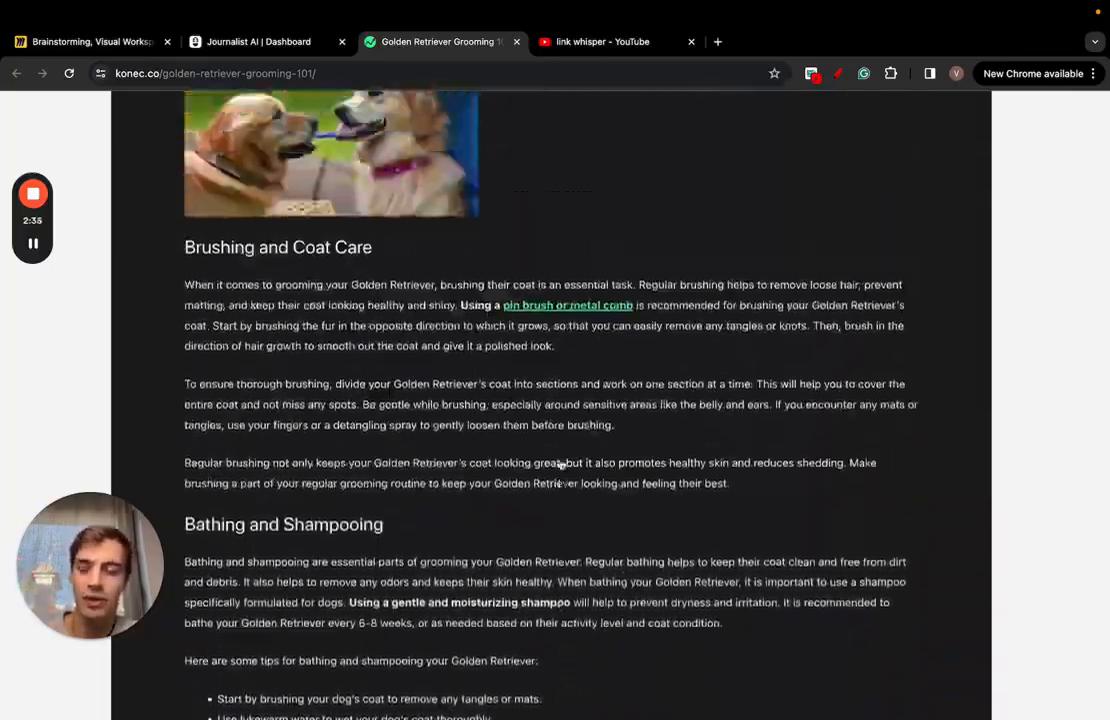
{"action": "scroll", "scroll_direction": "down", "scroll_amount": 3}
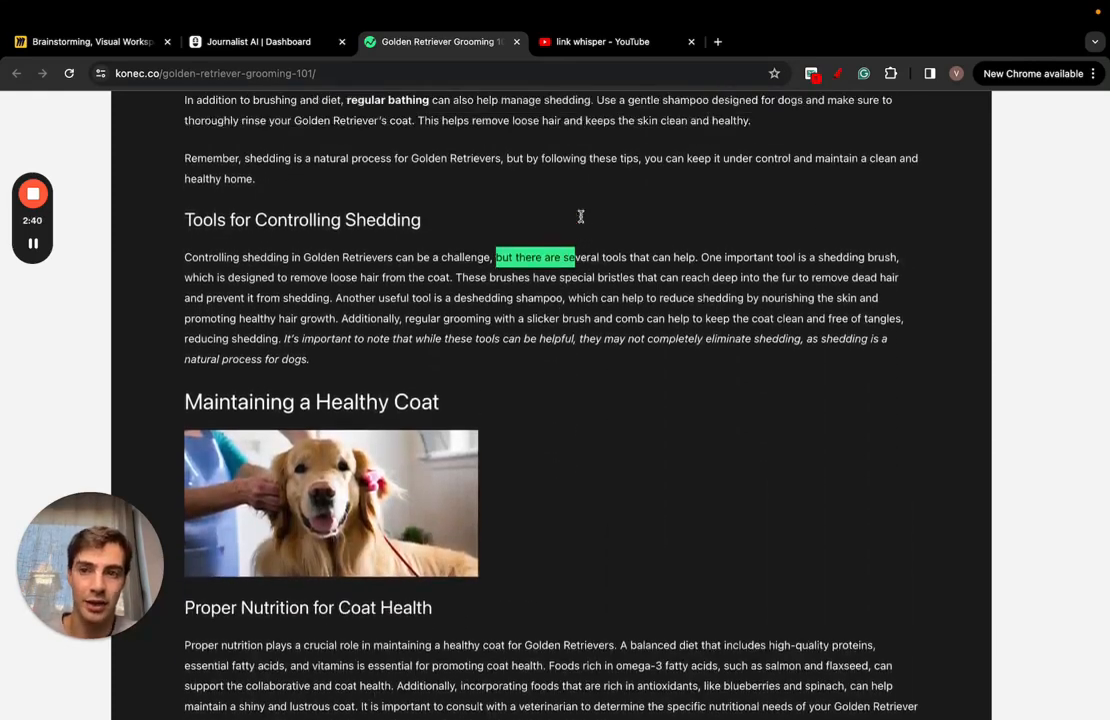
Step: Run Analyze (1 credit) on the grooming article so numbered link suggestions appear
{"action": "left_click", "coordinate": [258, 40]}
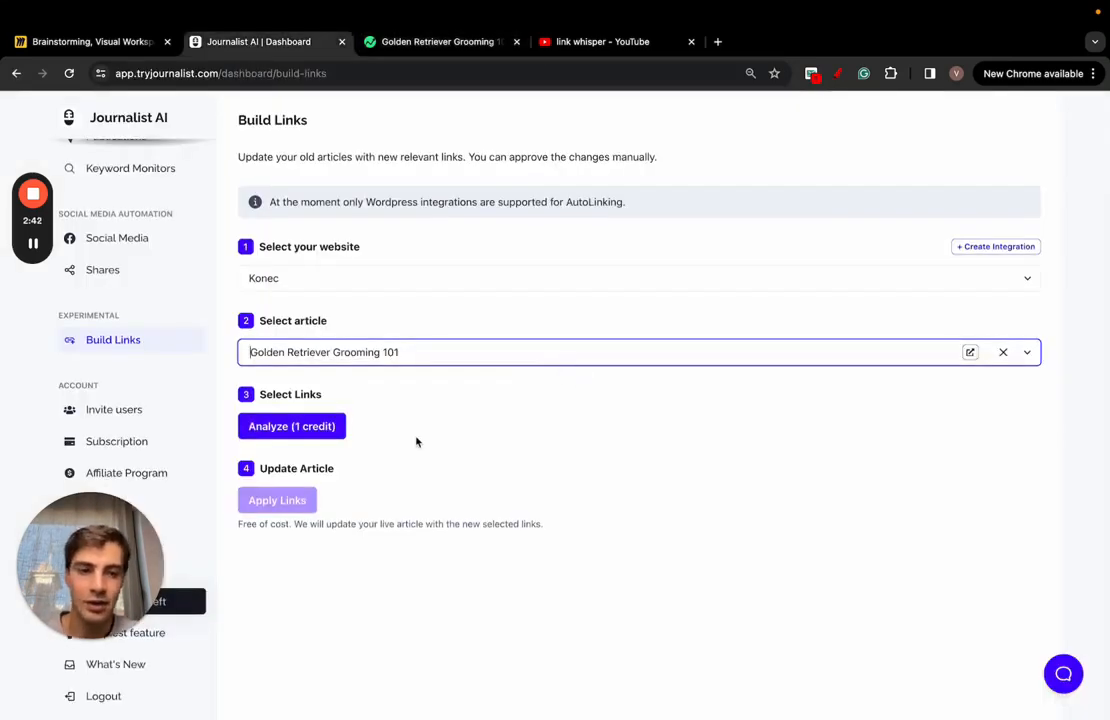
{"action": "left_click", "coordinate": [292, 426]}
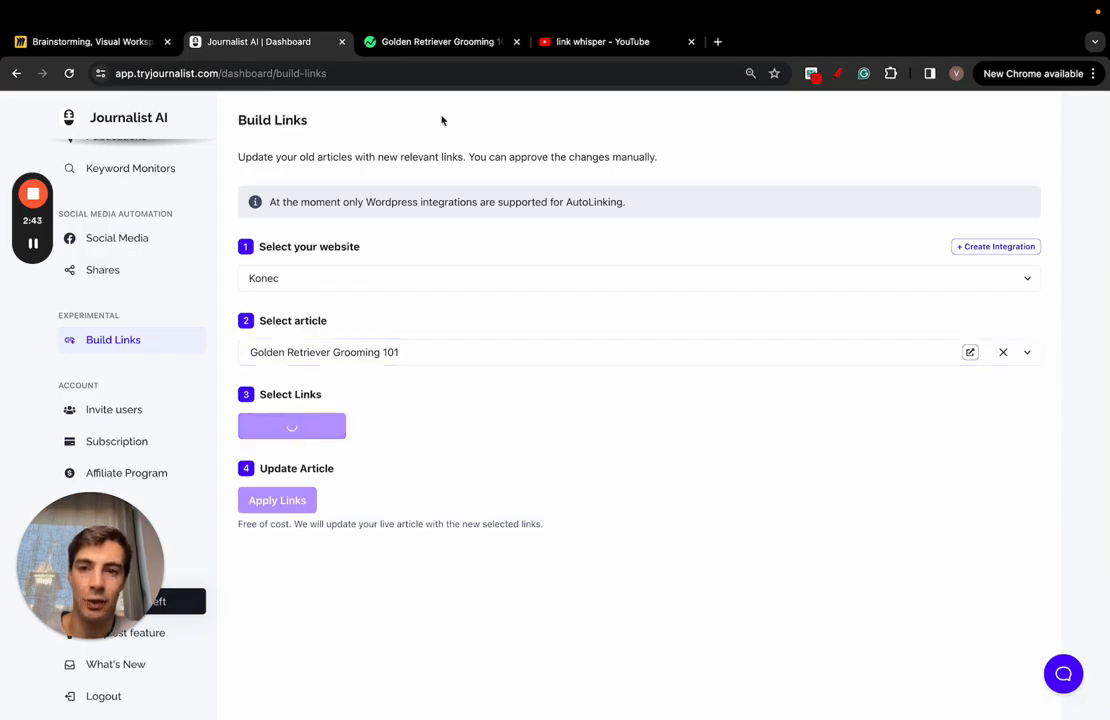
{"action": "left_click", "coordinate": [438, 42]}
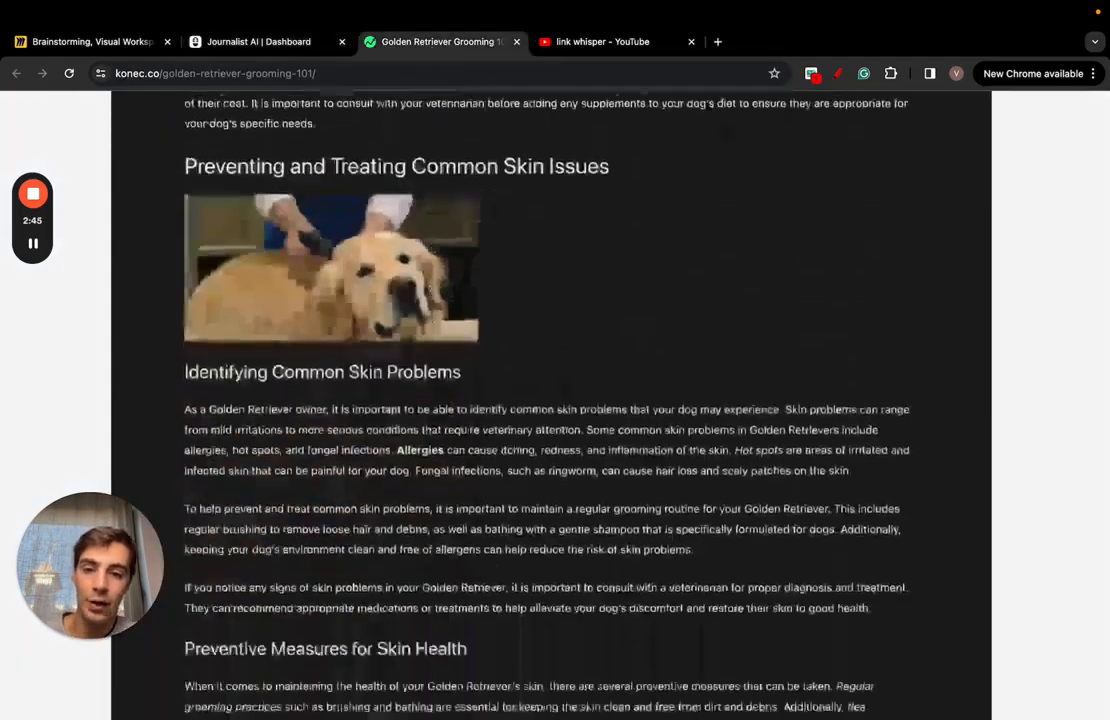
{"action": "scroll", "scroll_direction": "up", "scroll_amount": 3}
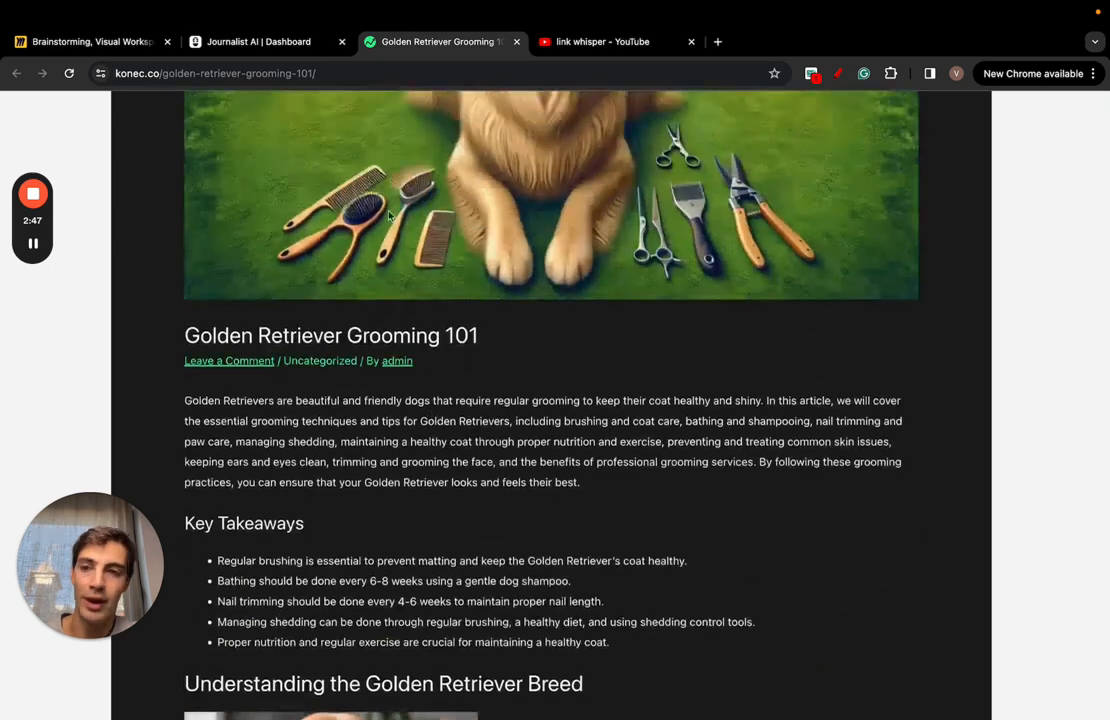
{"action": "left_click", "coordinate": [256, 40]}
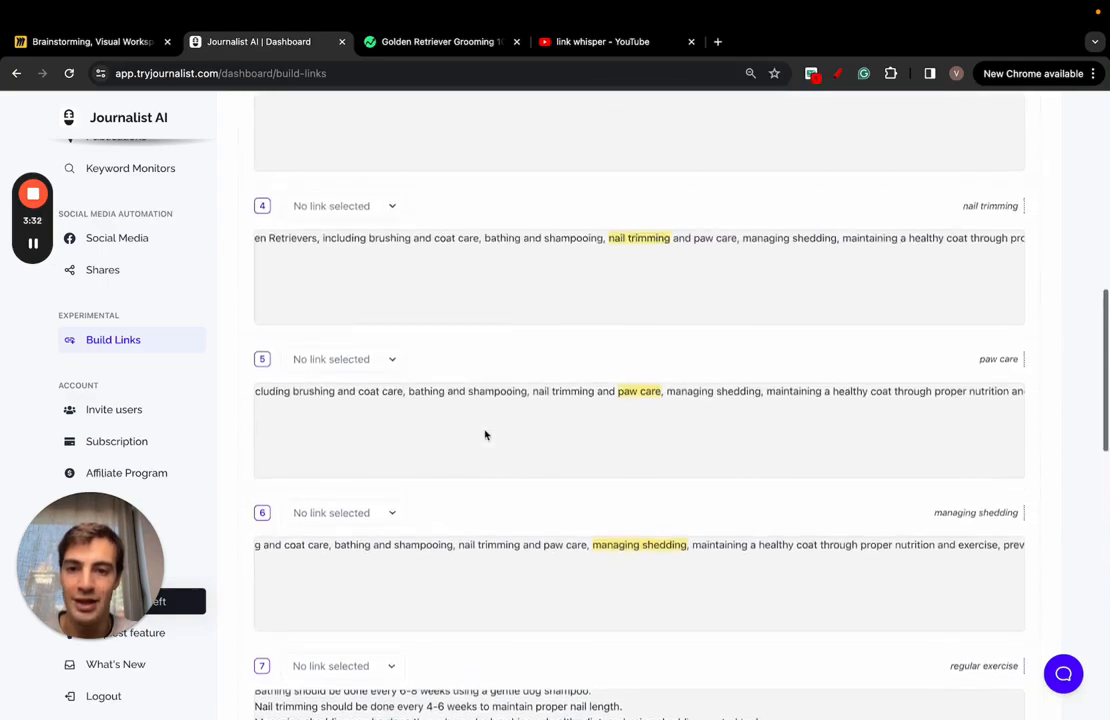
Step: Review the full suggestions list and compare it against the published grooming post
{"action": "scroll", "scroll_direction": "down", "scroll_amount": 3}
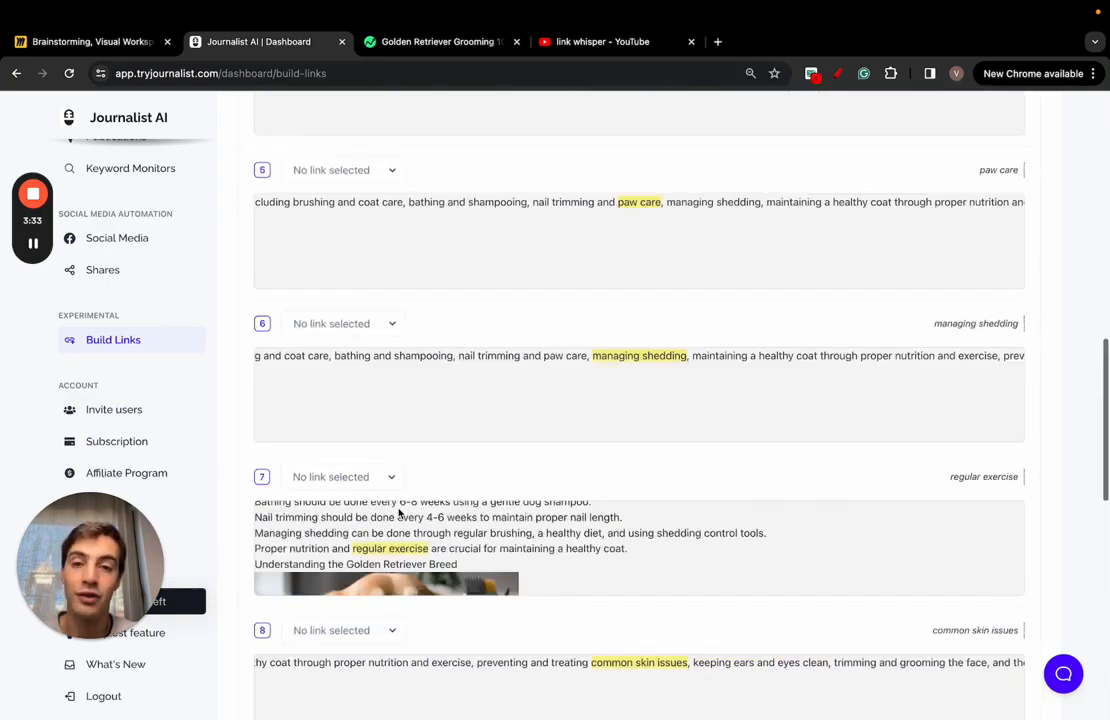
{"action": "scroll", "scroll_direction": "down", "scroll_amount": 3}
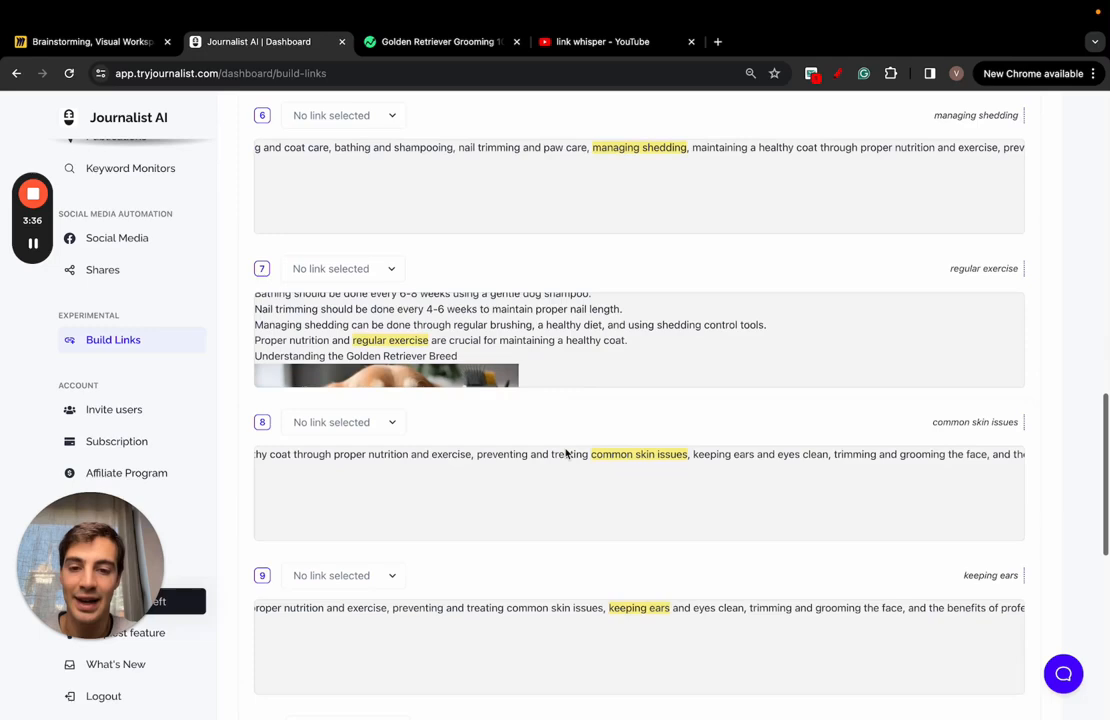
{"action": "scroll", "scroll_direction": "down", "scroll_amount": 3}
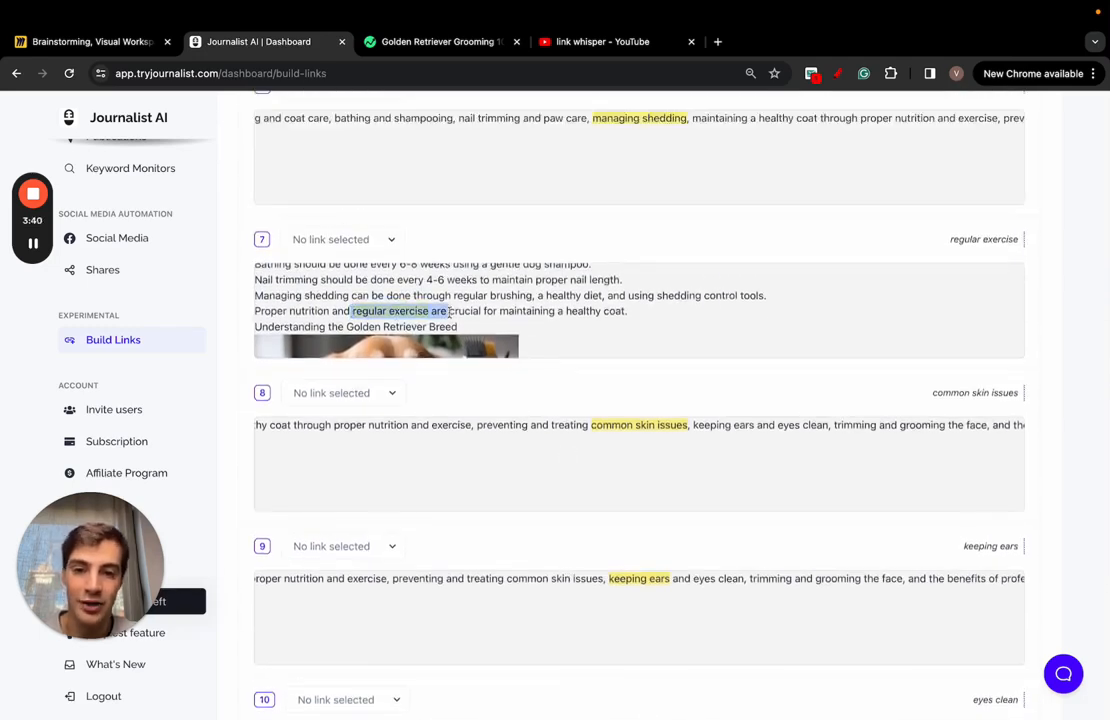
{"action": "left_click", "coordinate": [440, 42]}
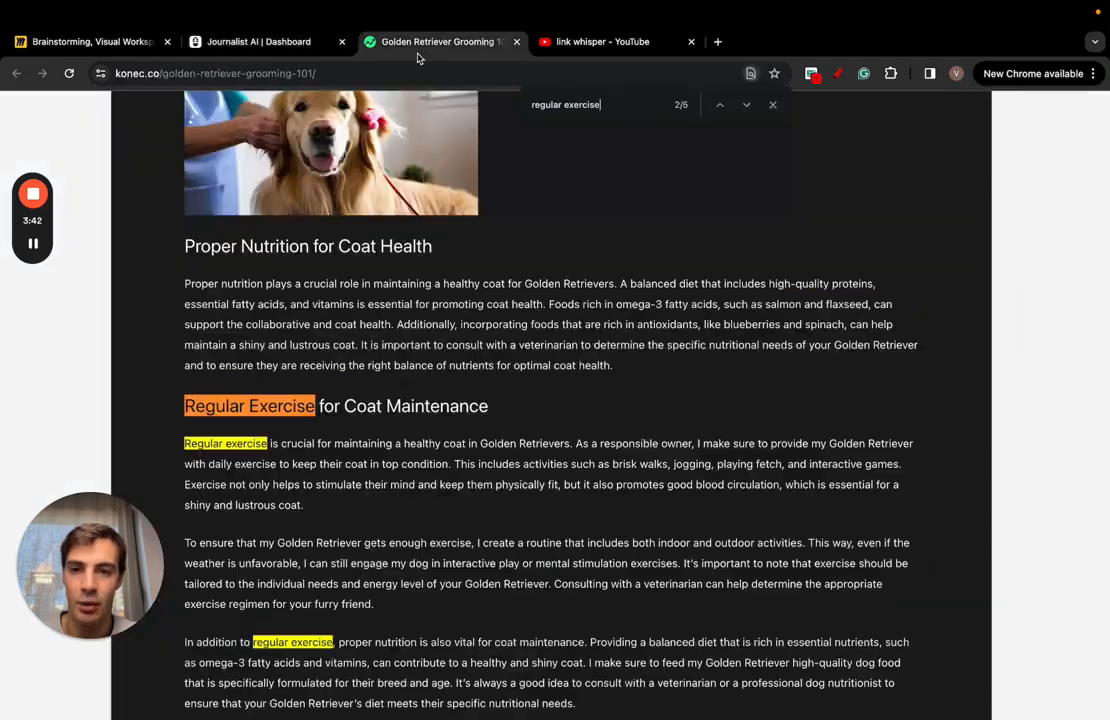
{"action": "scroll", "scroll_direction": "down", "scroll_amount": 3}
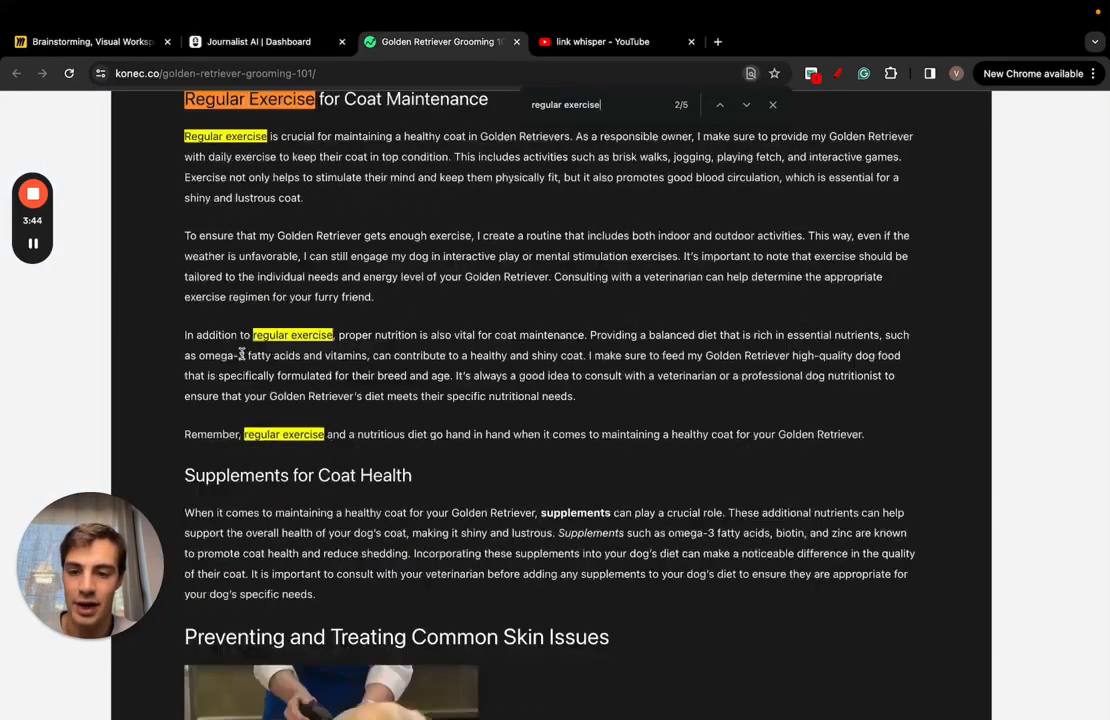
{"action": "scroll", "scroll_direction": "down", "scroll_amount": 3}
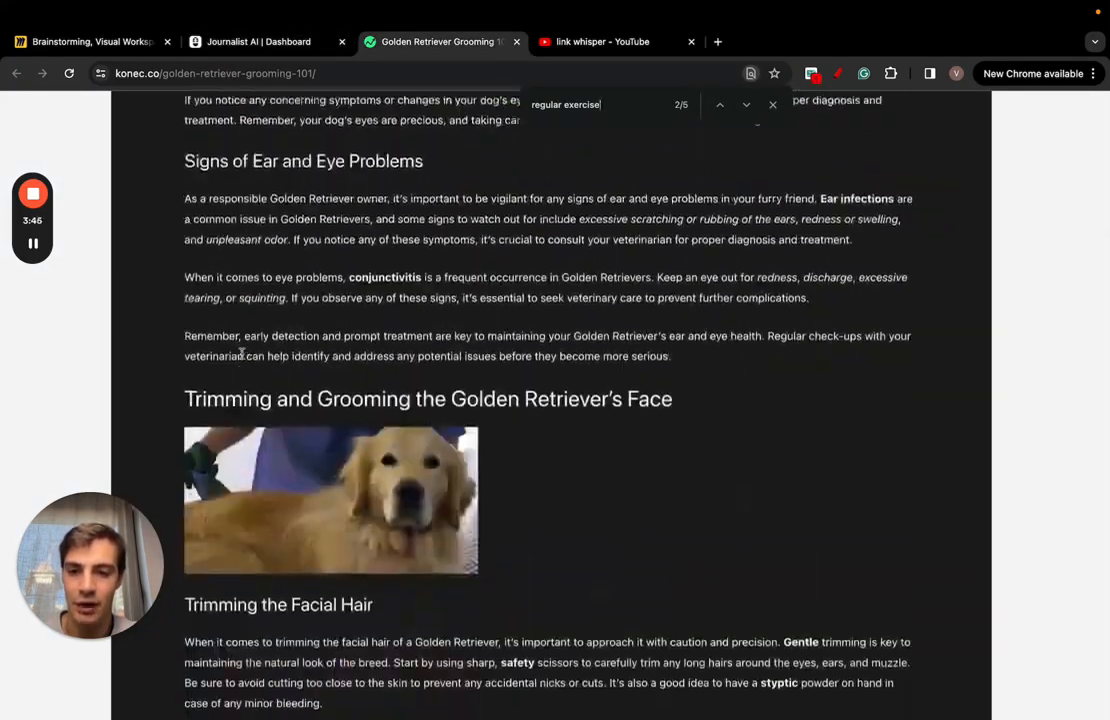
{"action": "left_click", "coordinate": [258, 40]}
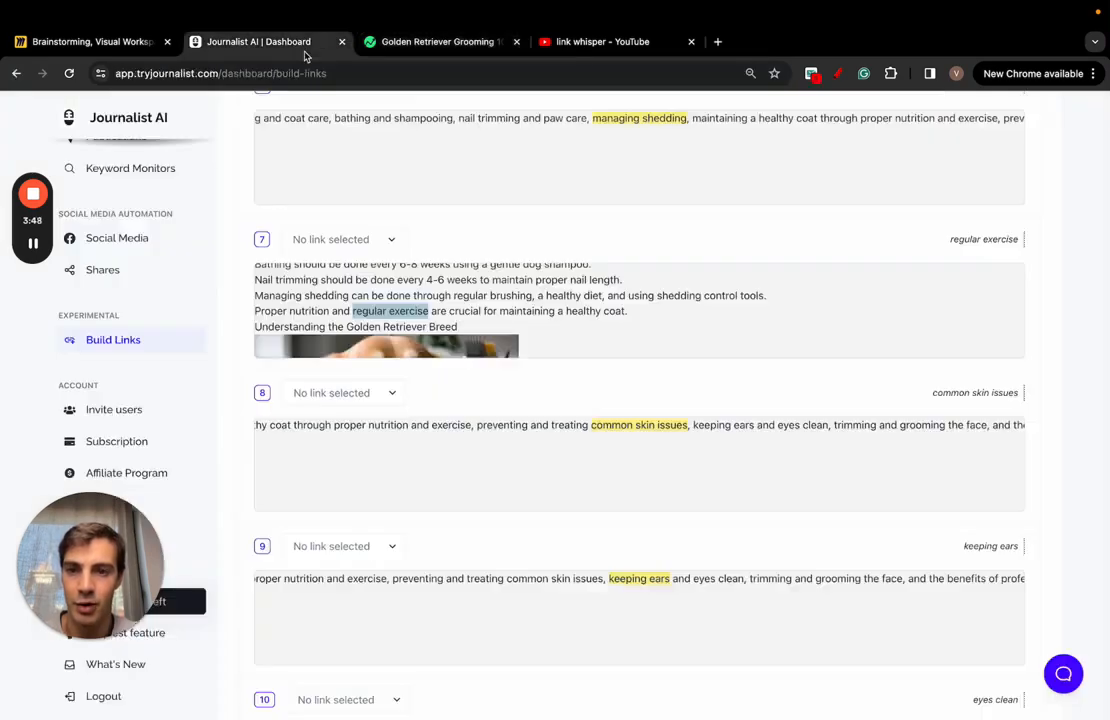
Step: Locate the 'regular exercise' sentence, pick its suggested link and update the article with it
{"action": "key", "text": "Ctrl+f"}
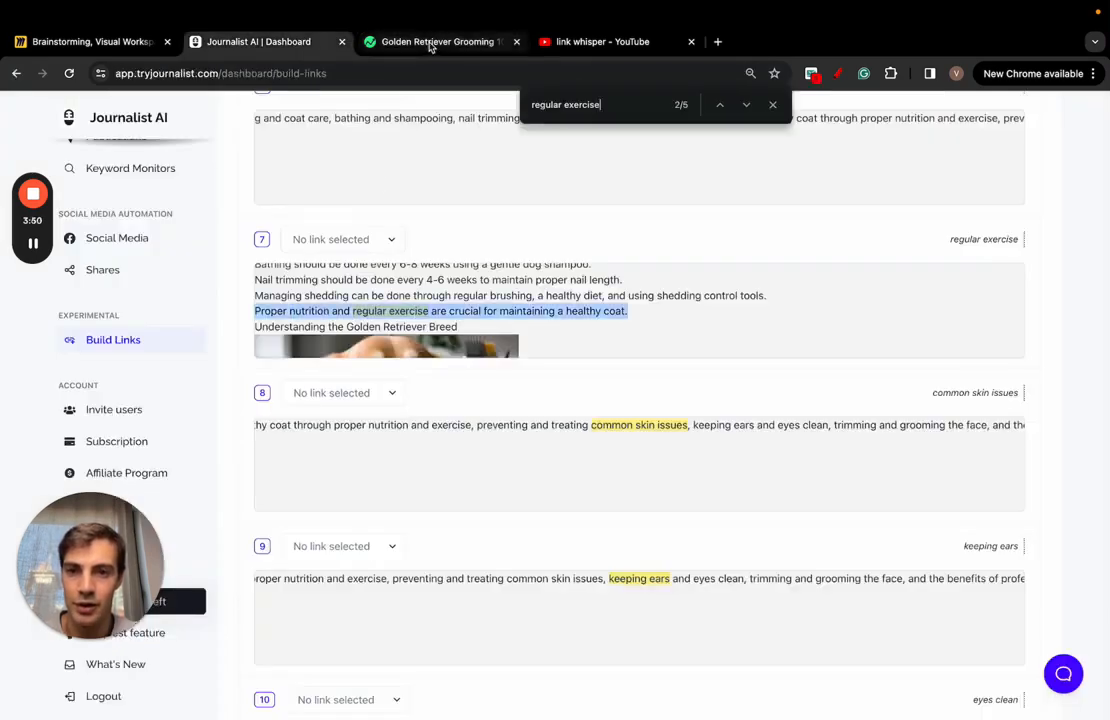
{"action": "left_click", "coordinate": [444, 40]}
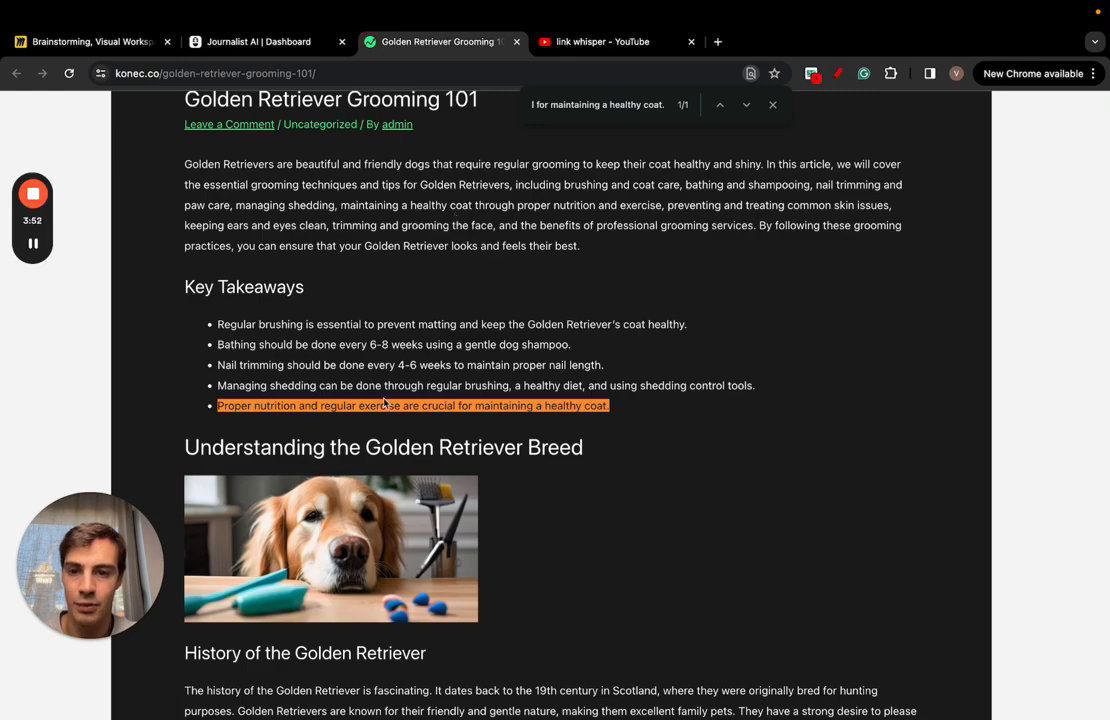
{"action": "left_click", "coordinate": [256, 42]}
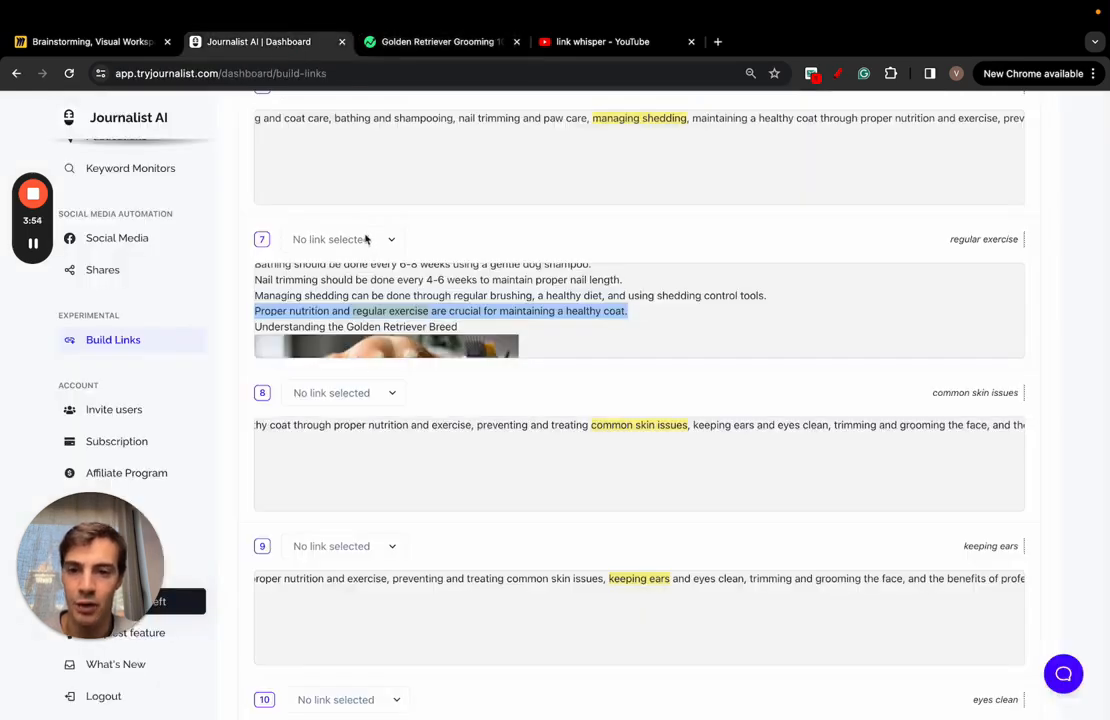
{"action": "left_click", "coordinate": [344, 240]}
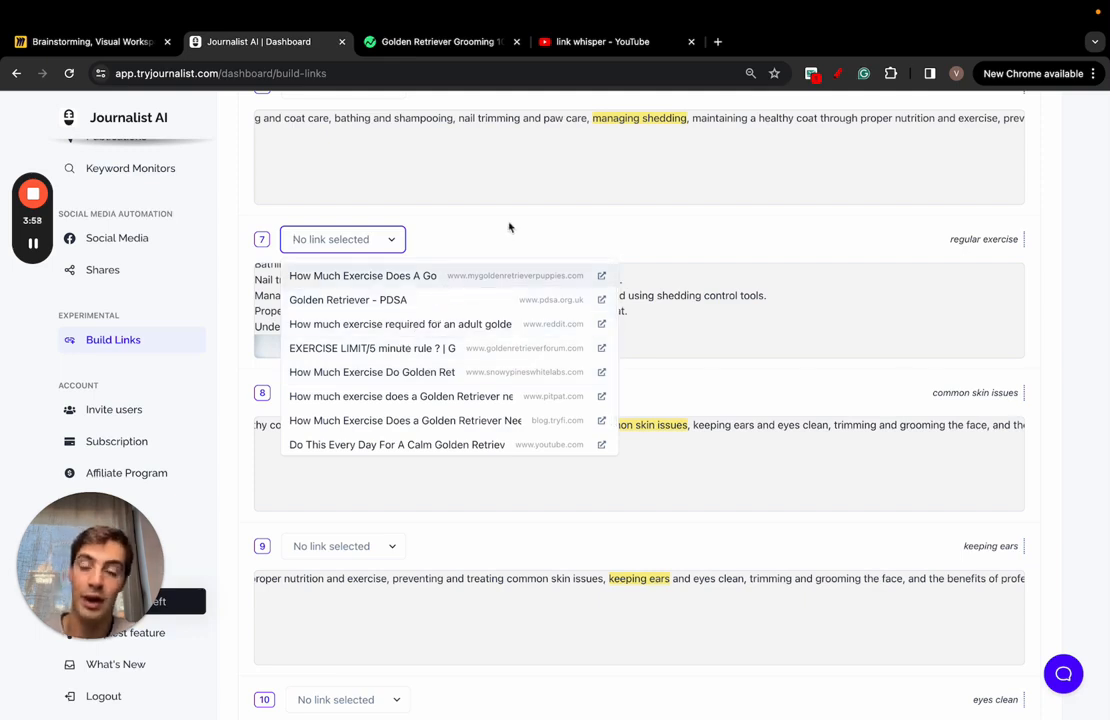
{"action": "mouse_move", "coordinate": [504, 250]}
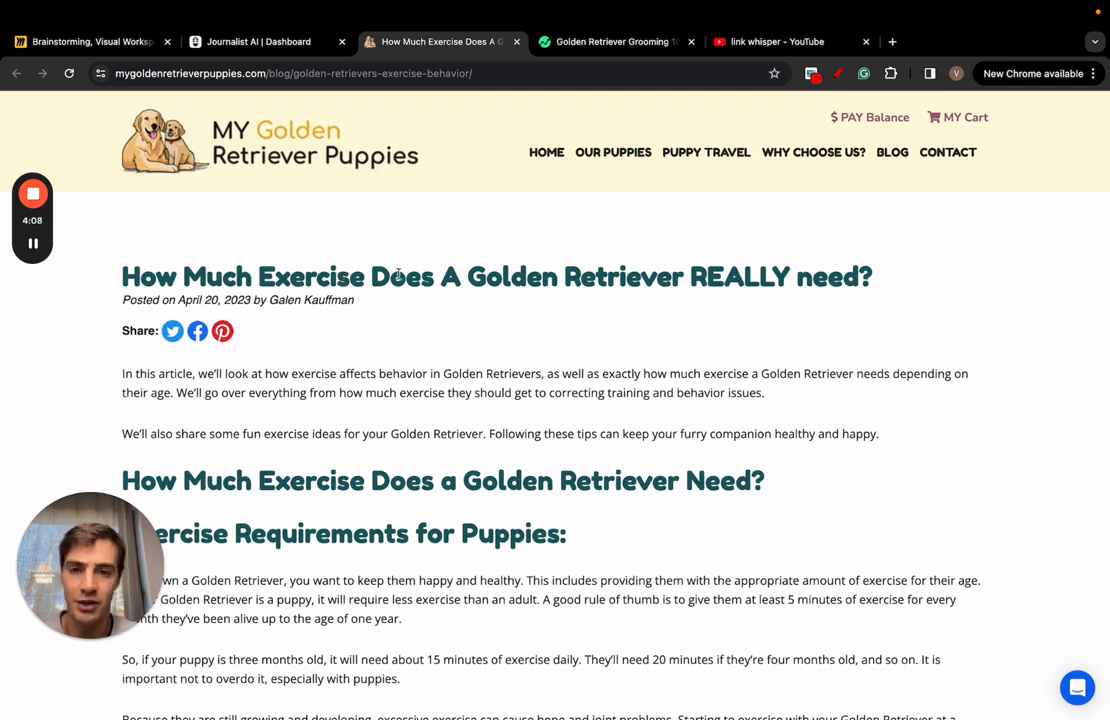
{"action": "mouse_move", "coordinate": [348, 104]}
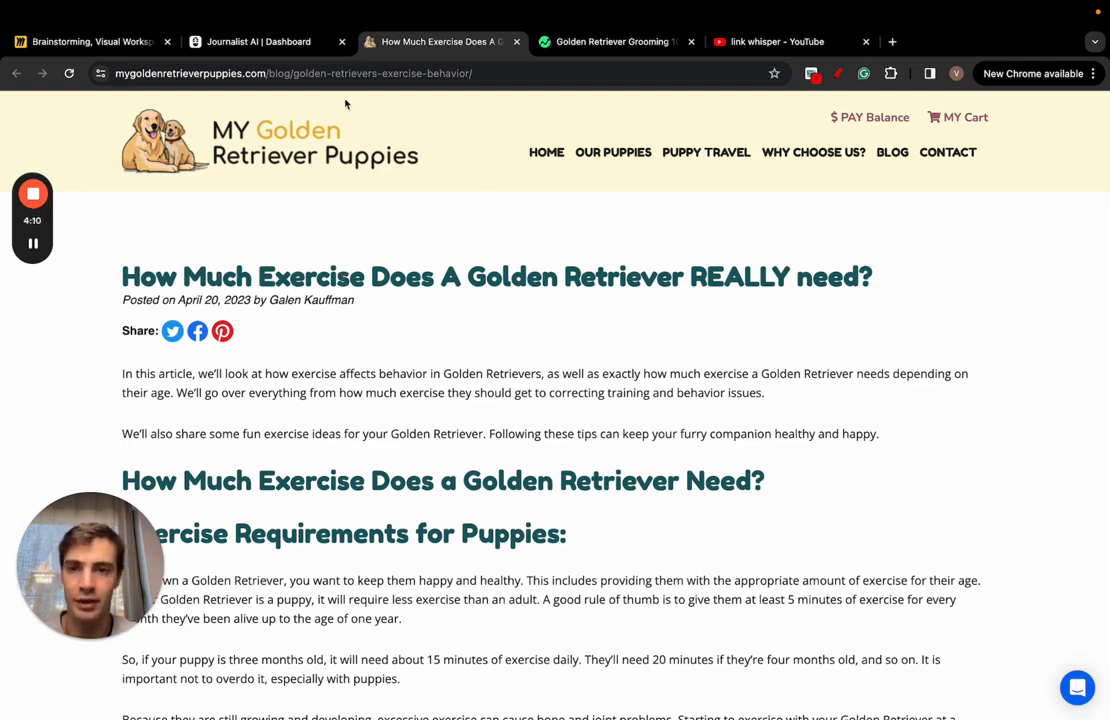
{"action": "left_click", "coordinate": [258, 42]}
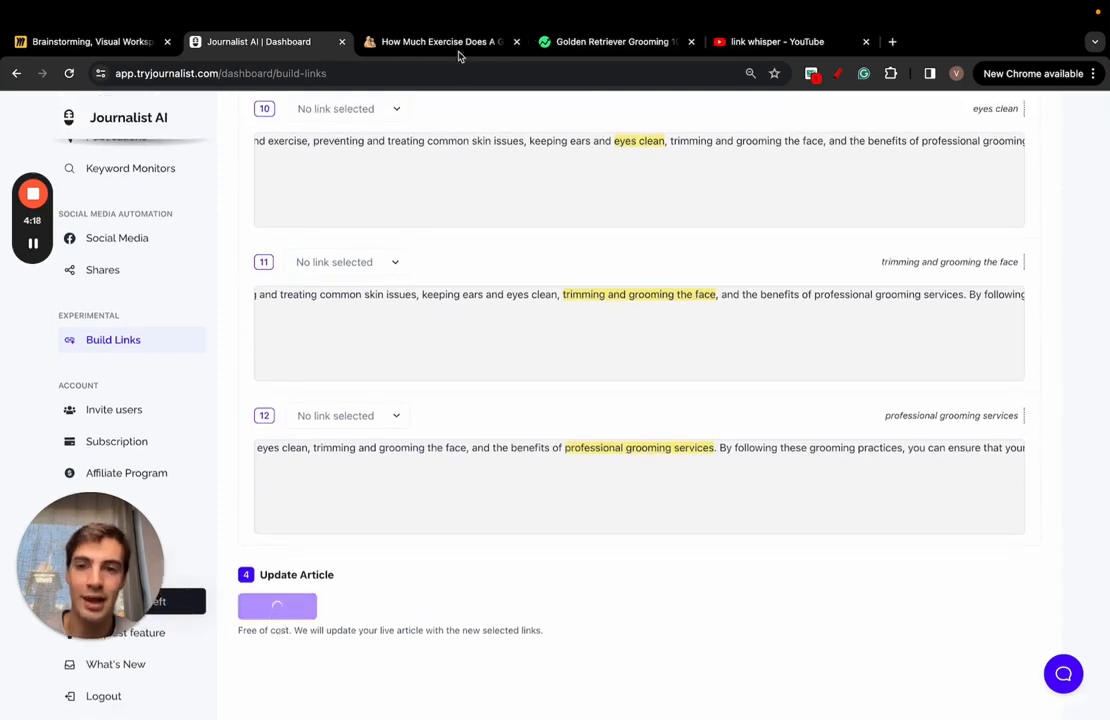
Step: Check the suggested golden retriever exercise article alongside the published grooming post
{"action": "left_click", "coordinate": [276, 606]}
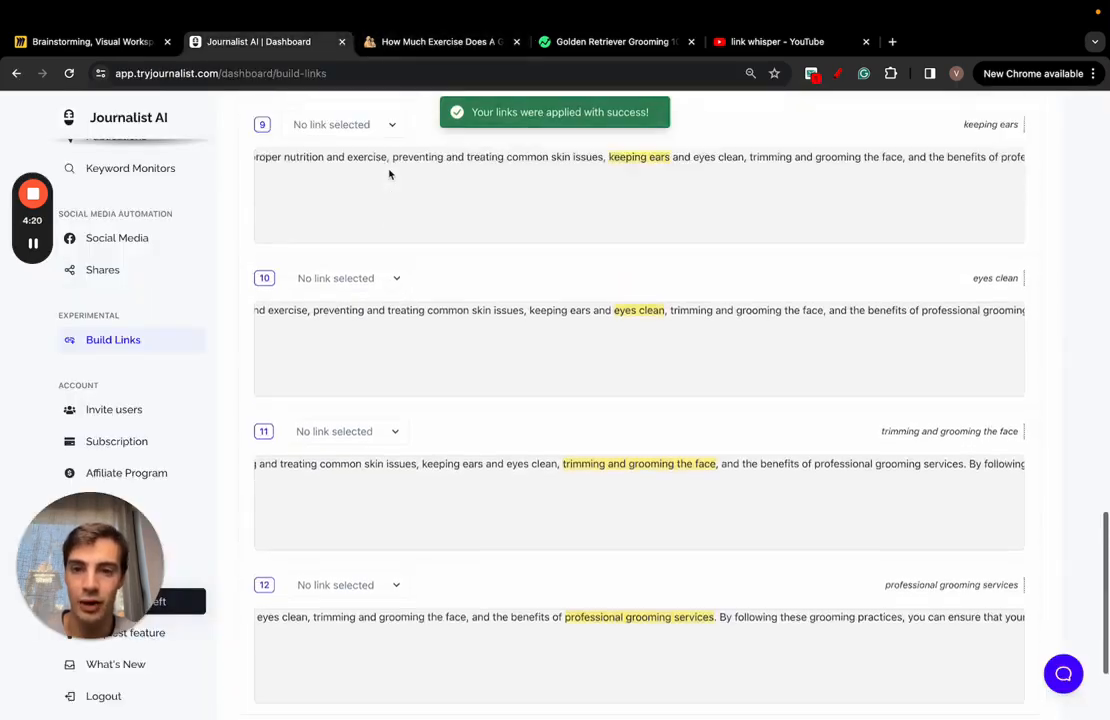
{"action": "left_click", "coordinate": [438, 40]}
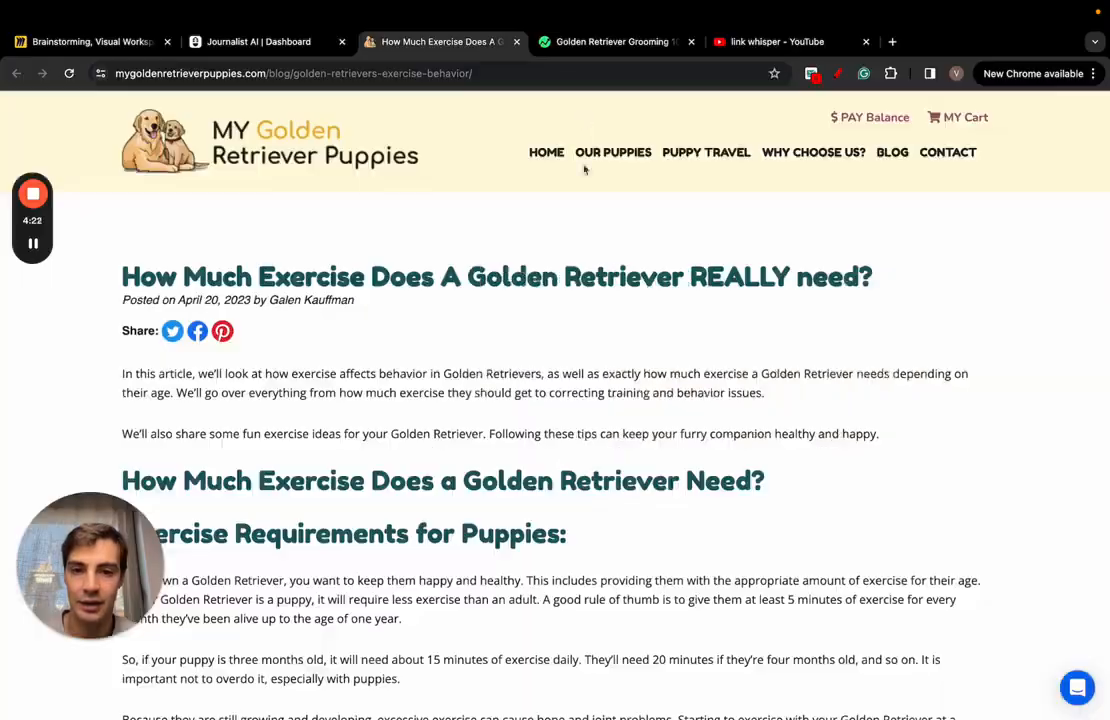
{"action": "left_click", "coordinate": [616, 40]}
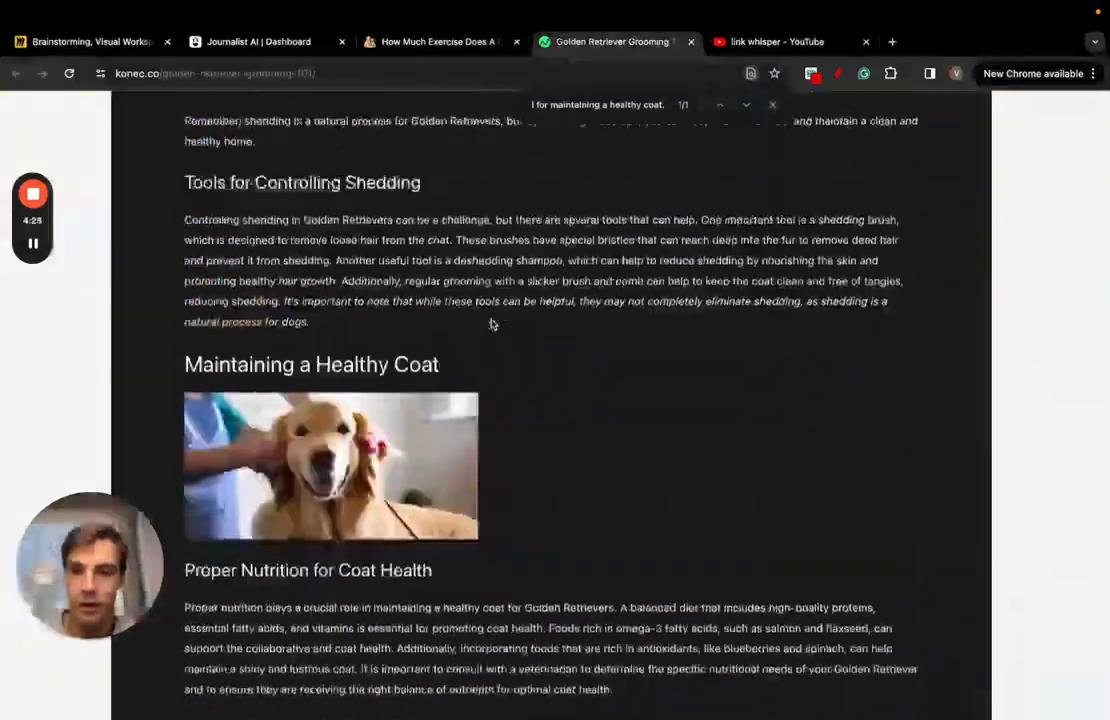
{"action": "left_click", "coordinate": [438, 40]}
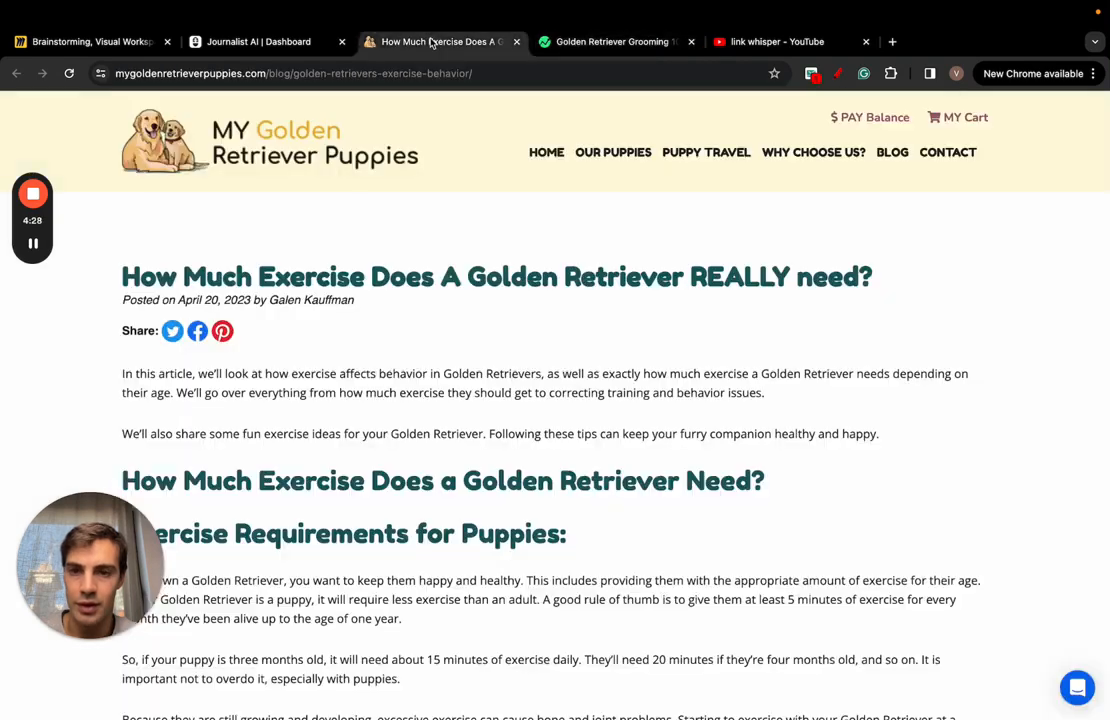
{"action": "left_click", "coordinate": [258, 40]}
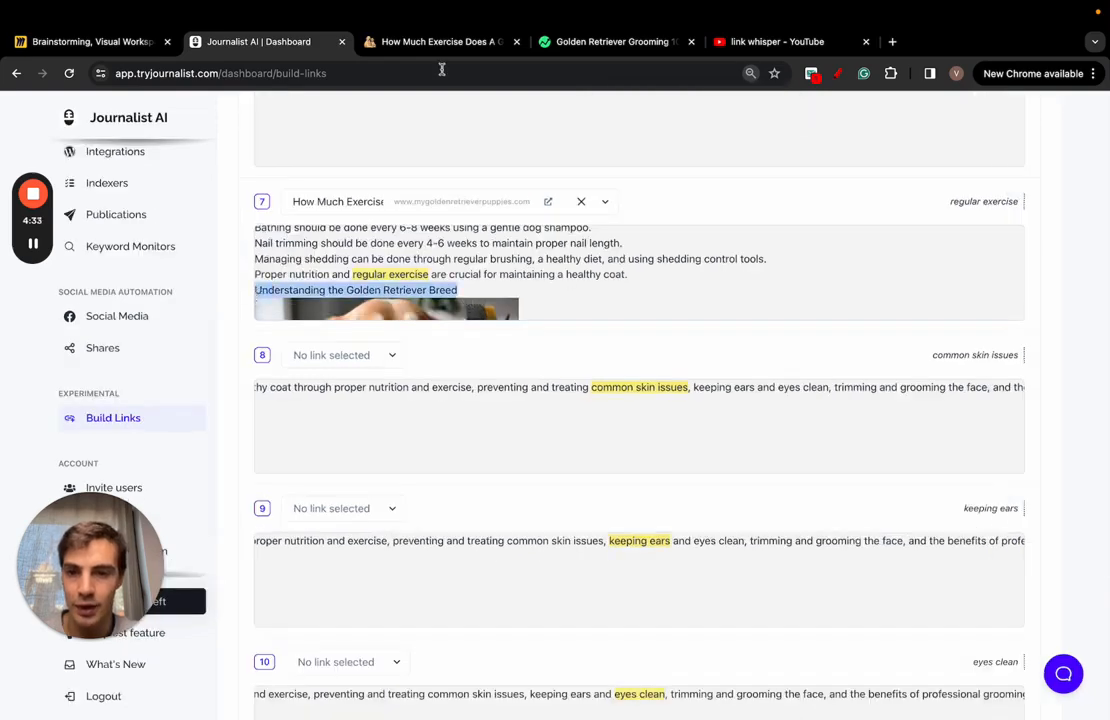
Step: Confirm 'regular exercise' in the key takeaways is now a live link by following it
{"action": "left_click", "coordinate": [612, 42]}
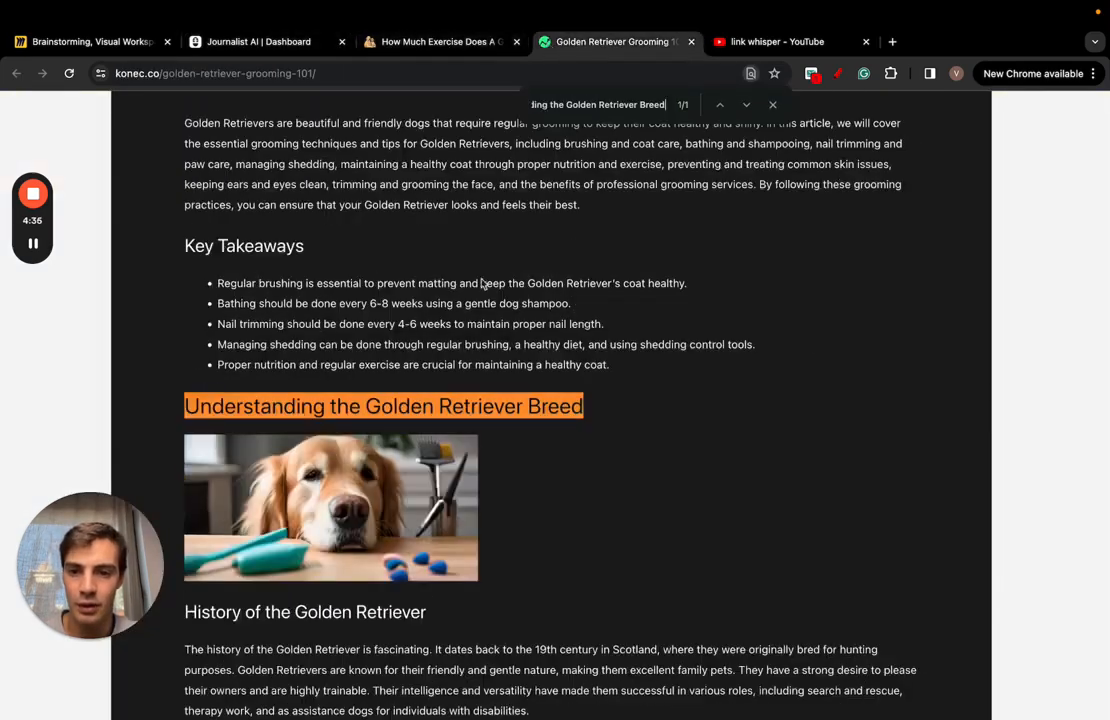
{"action": "scroll", "scroll_direction": "down", "scroll_amount": 3}
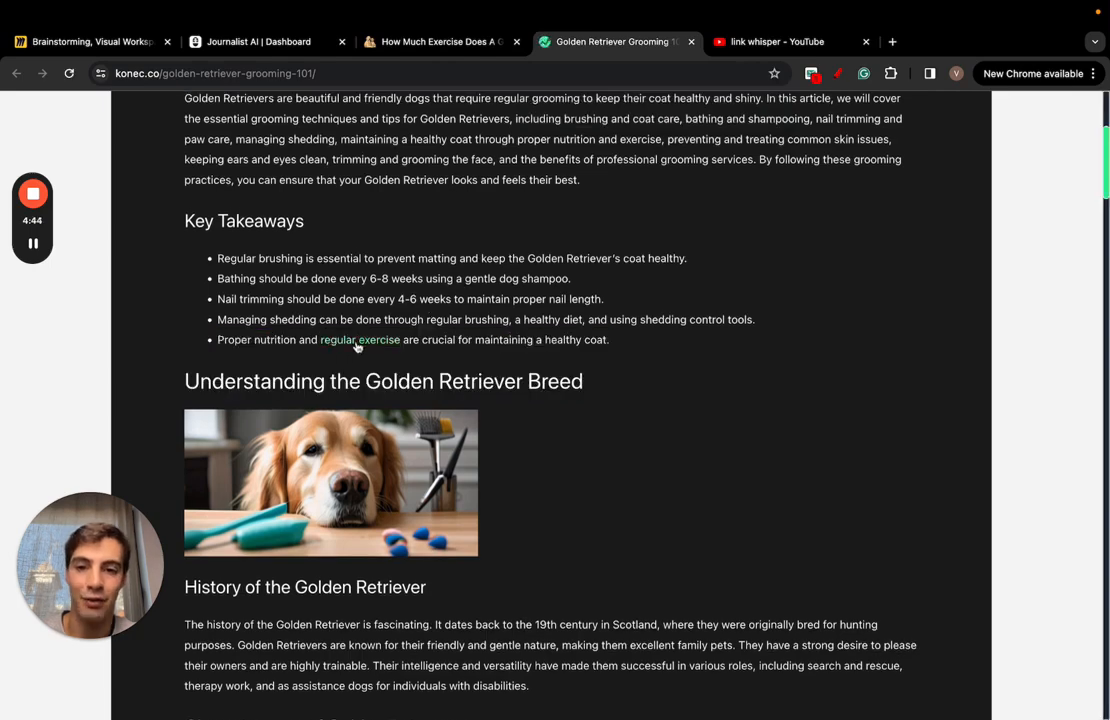
{"action": "left_click", "coordinate": [764, 40]}
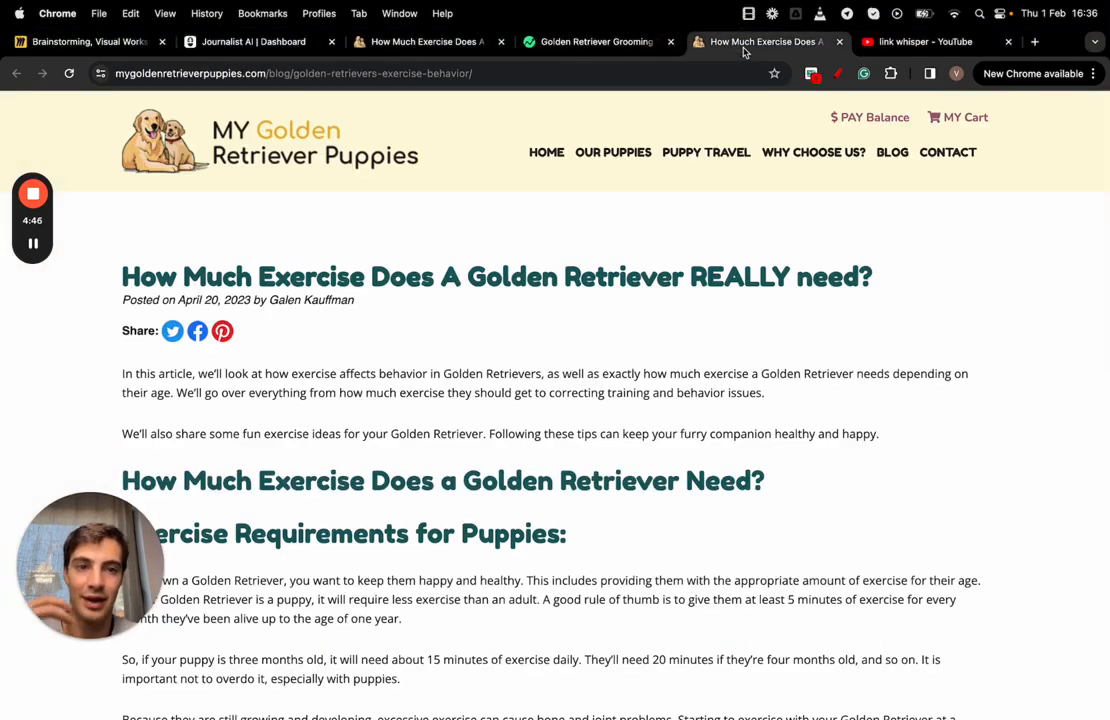
{"action": "left_click", "coordinate": [250, 42]}
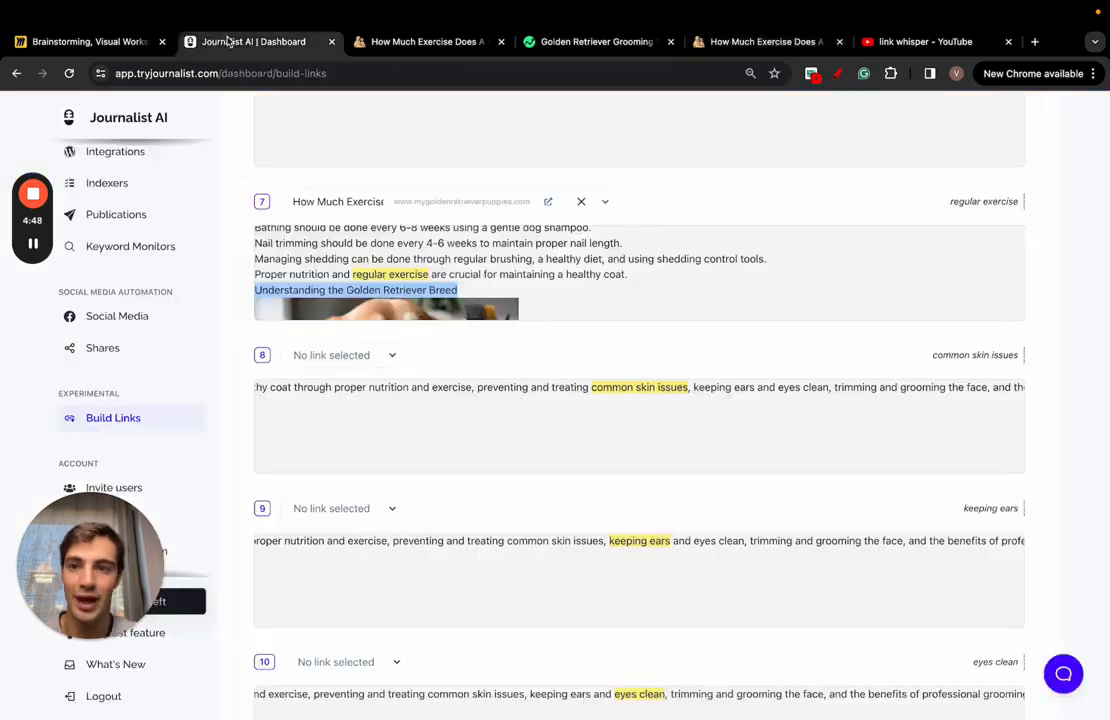
{"action": "scroll", "scroll_direction": "down", "scroll_amount": 3}
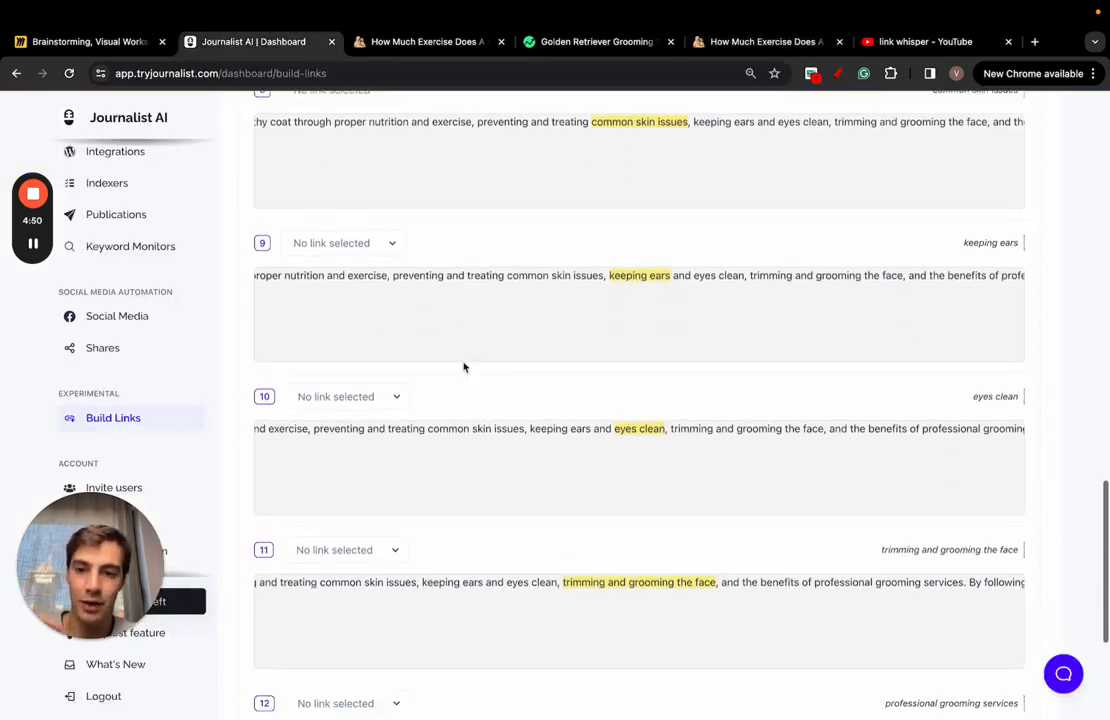
{"action": "left_click", "coordinate": [344, 376]}
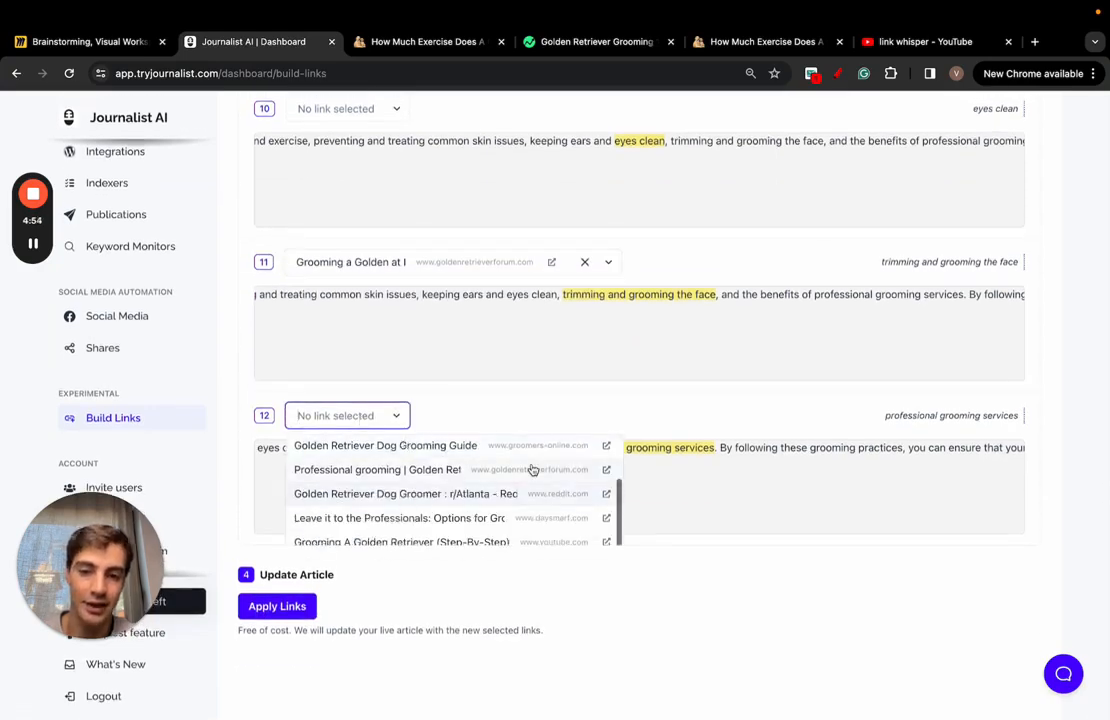
{"action": "left_click", "coordinate": [406, 492]}
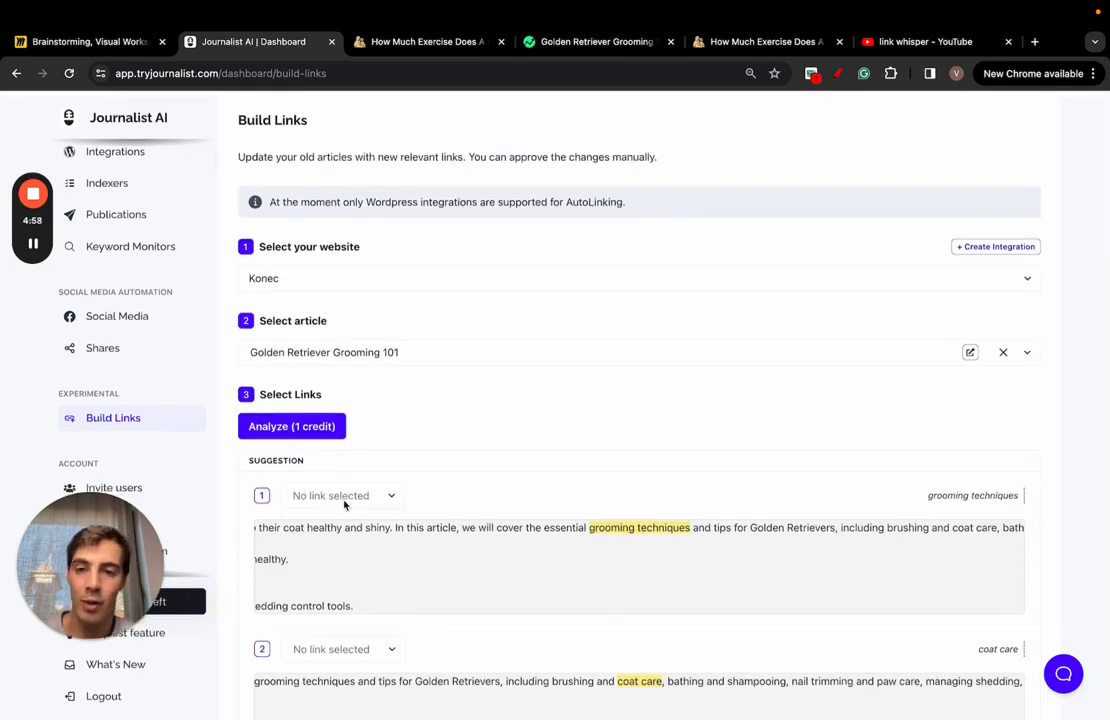
{"action": "left_click", "coordinate": [600, 352]}
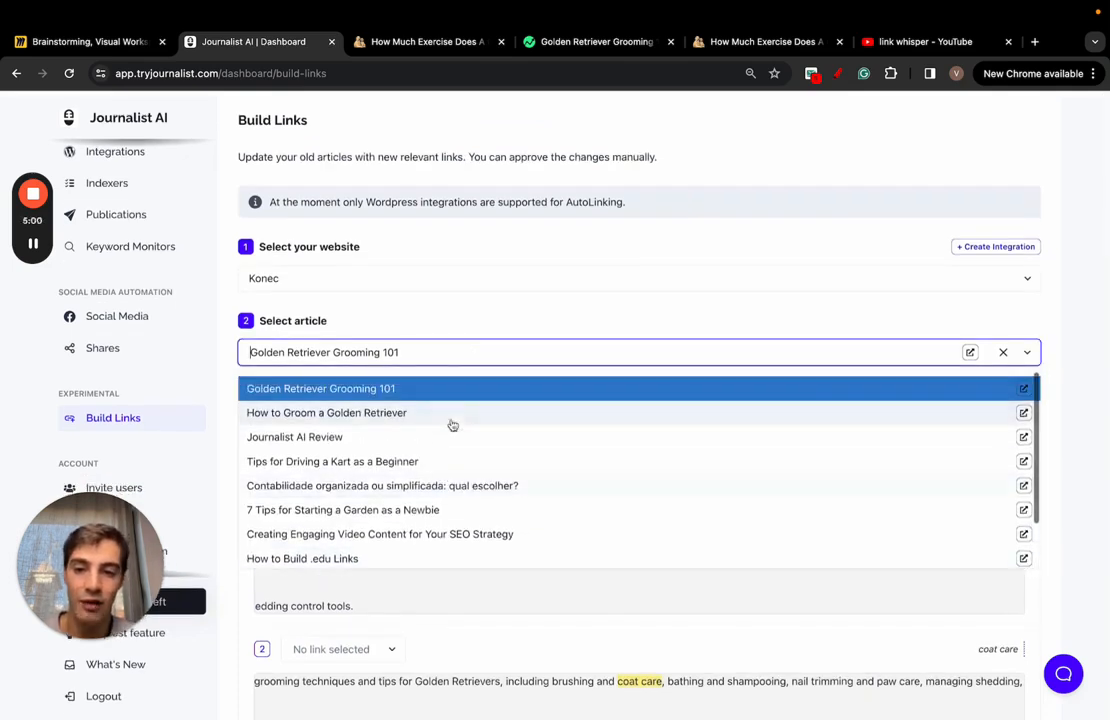
{"action": "left_click", "coordinate": [320, 388]}
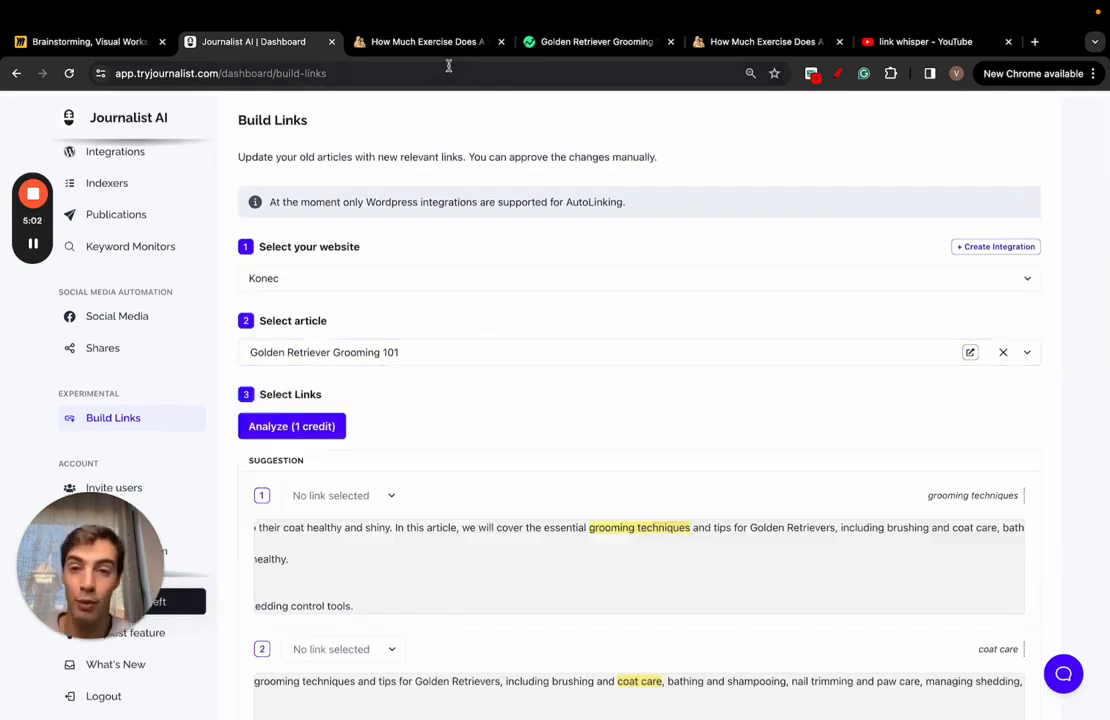
{"action": "mouse_move", "coordinate": [402, 48]}
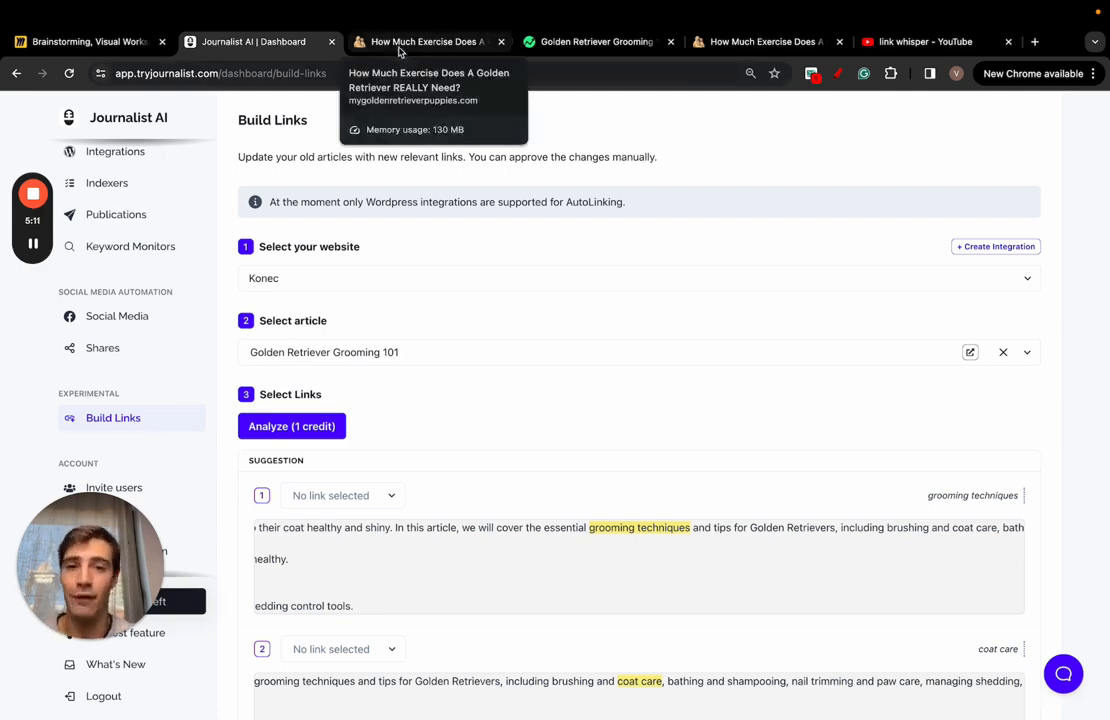
{"action": "left_click", "coordinate": [592, 40]}
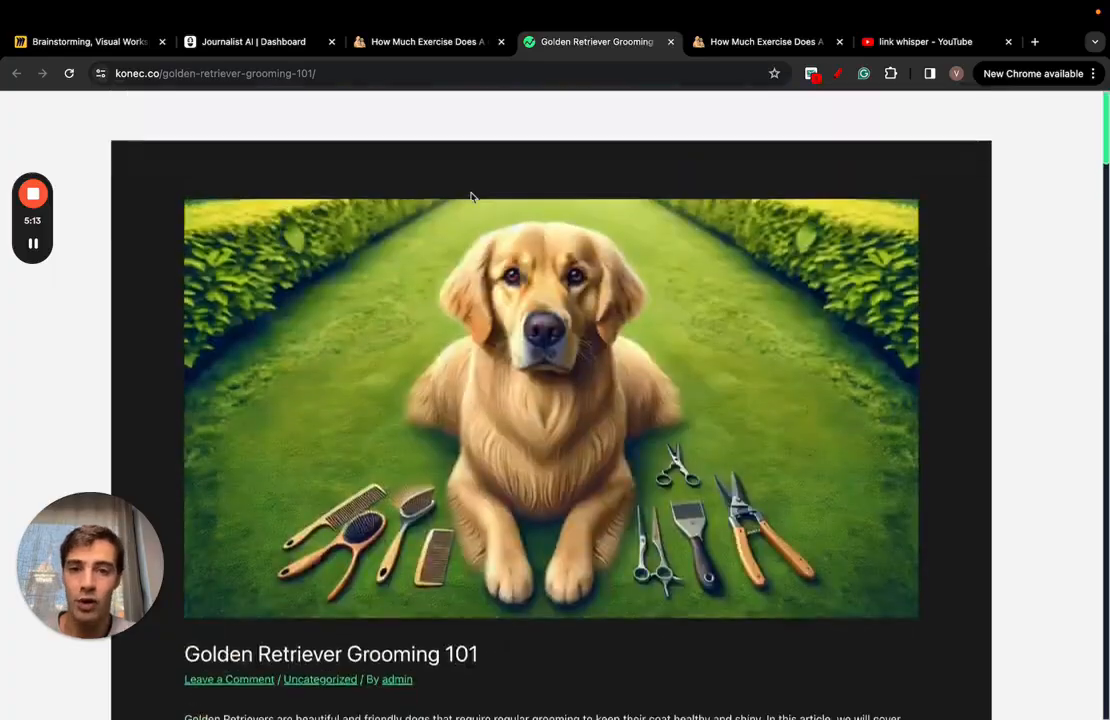
{"action": "scroll", "scroll_direction": "down", "scroll_amount": 3}
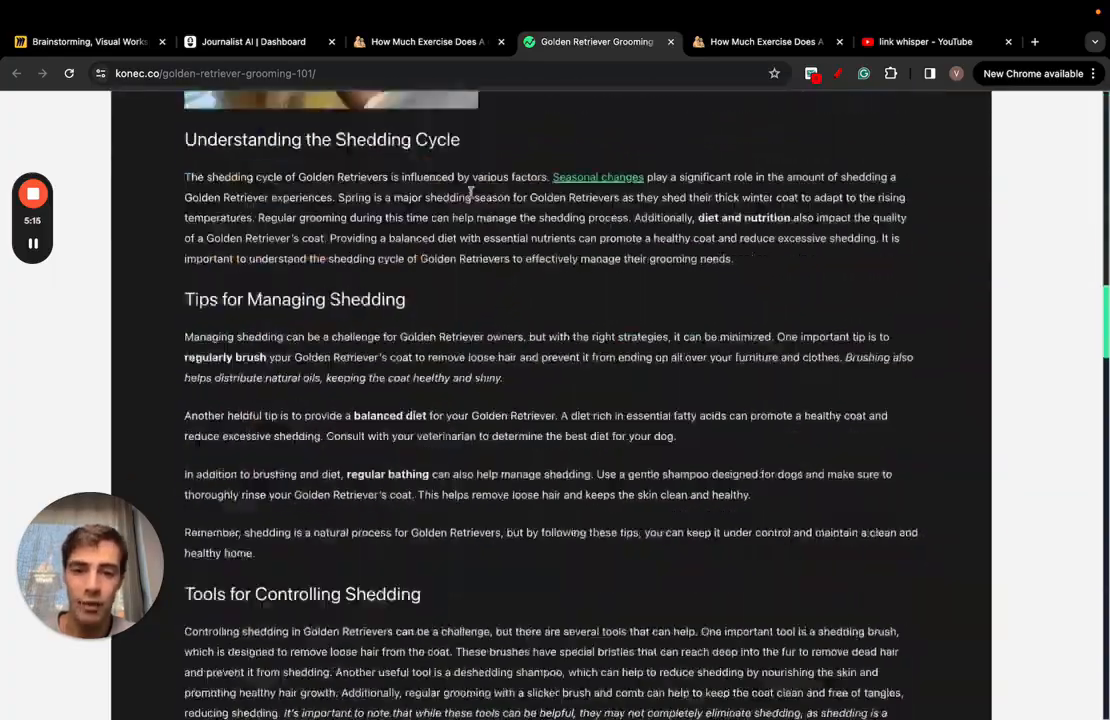
{"action": "scroll", "scroll_direction": "down", "scroll_amount": 3}
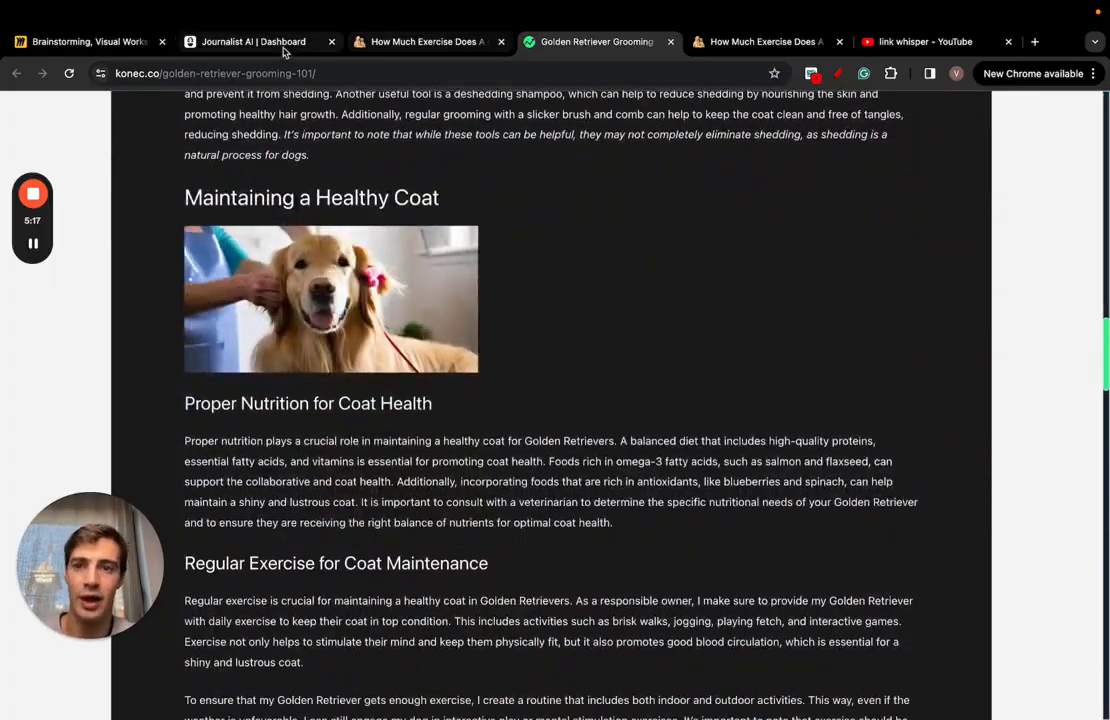
{"action": "left_click", "coordinate": [244, 42]}
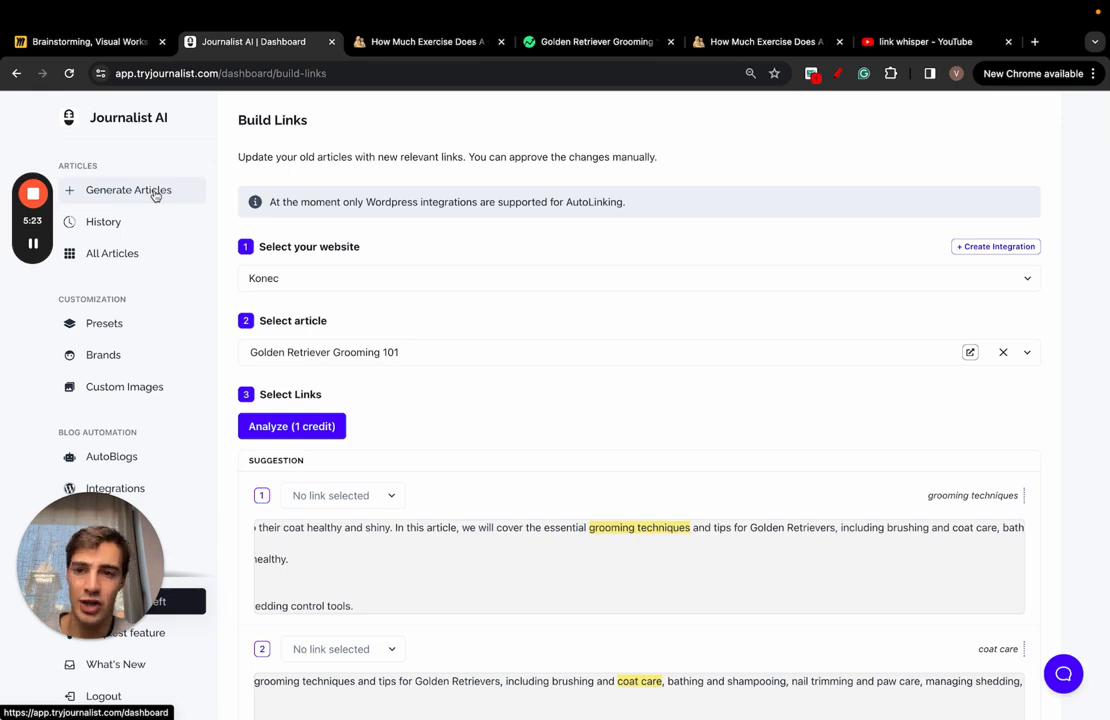
Step: Go to Generate Articles and expand the Knowledge settings showing web connection enabled
{"action": "left_click", "coordinate": [128, 188]}
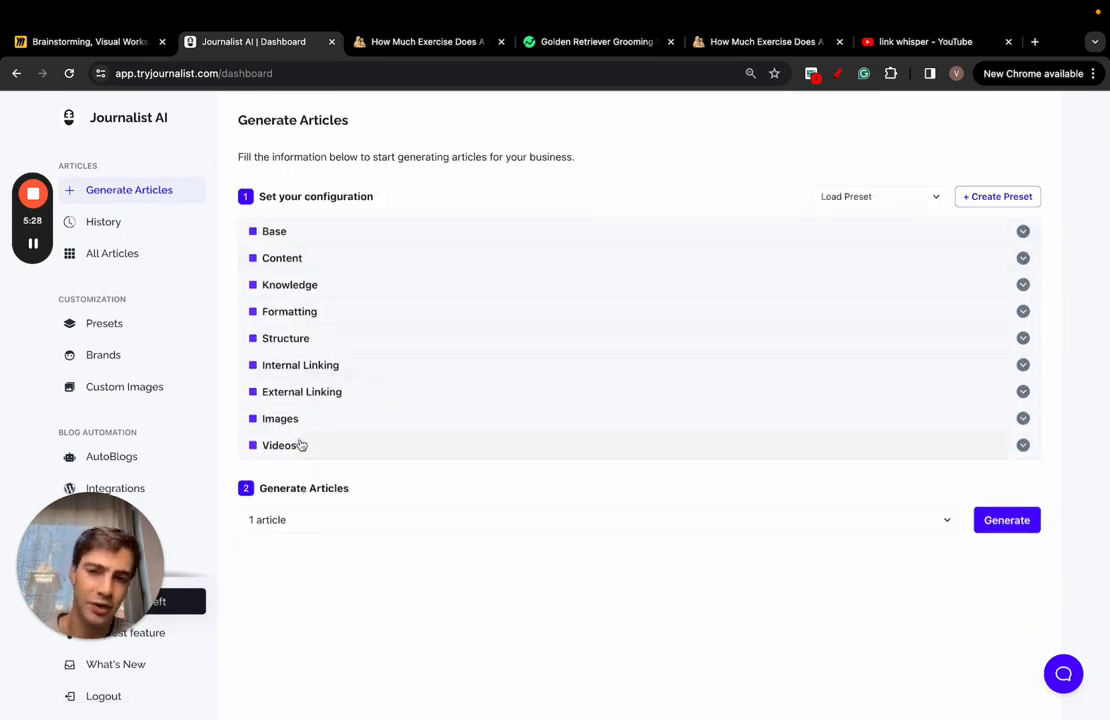
{"action": "mouse_move", "coordinate": [332, 292]}
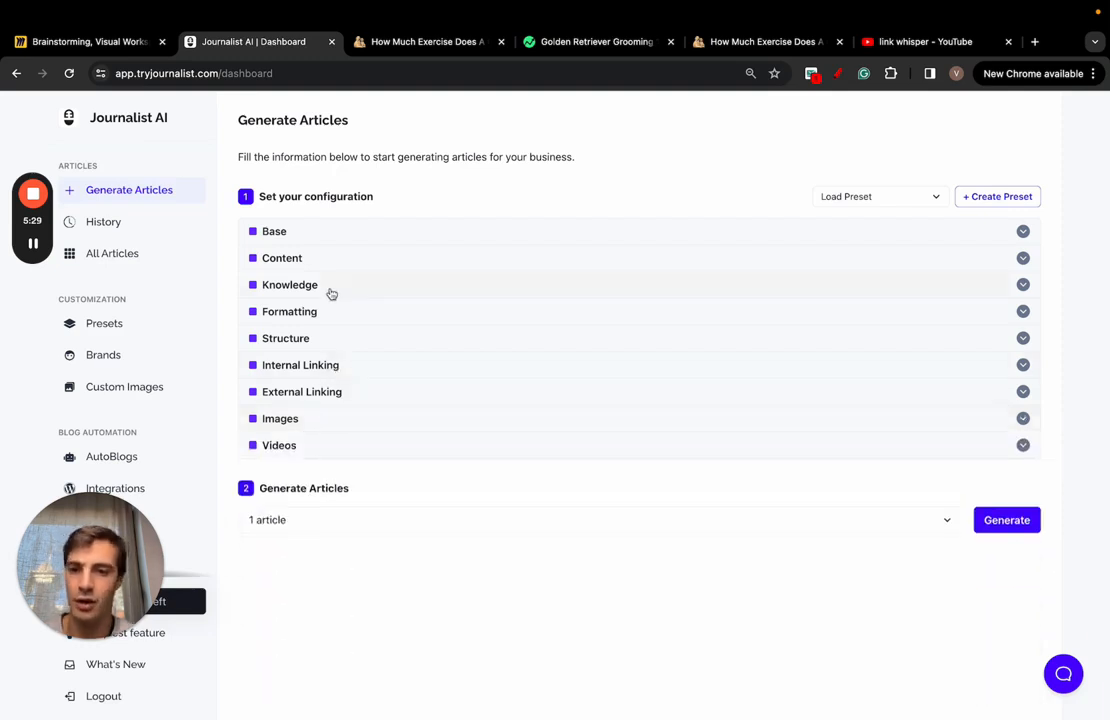
{"action": "left_click", "coordinate": [288, 284]}
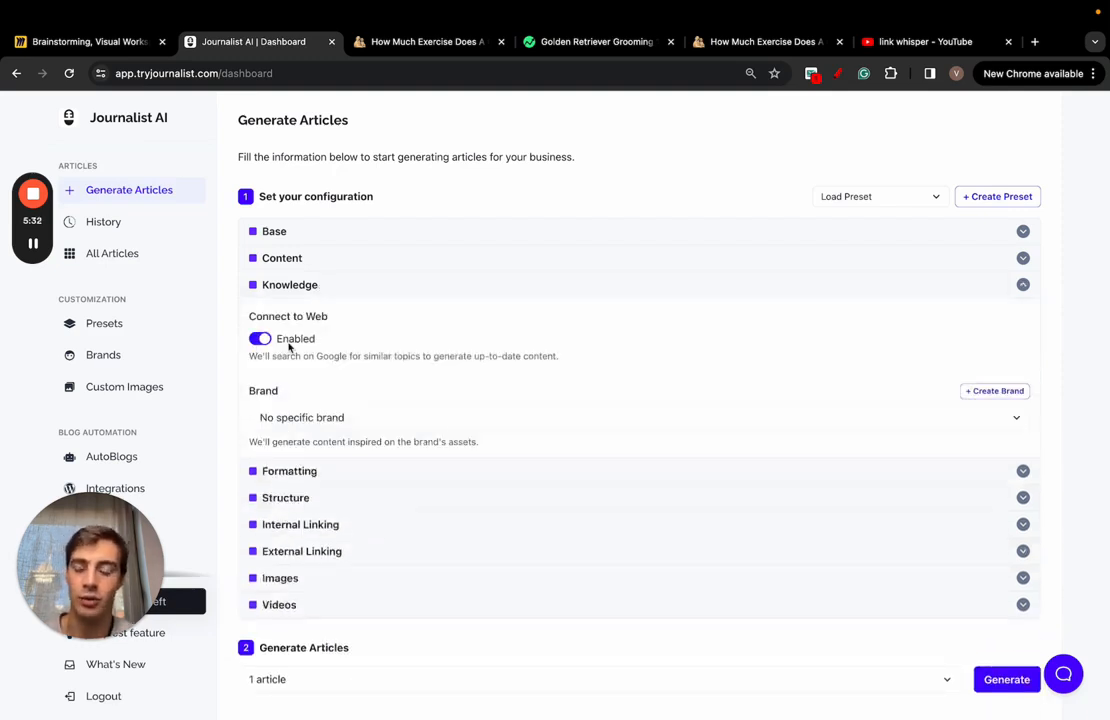
{"action": "scroll", "scroll_direction": "down", "scroll_amount": 3}
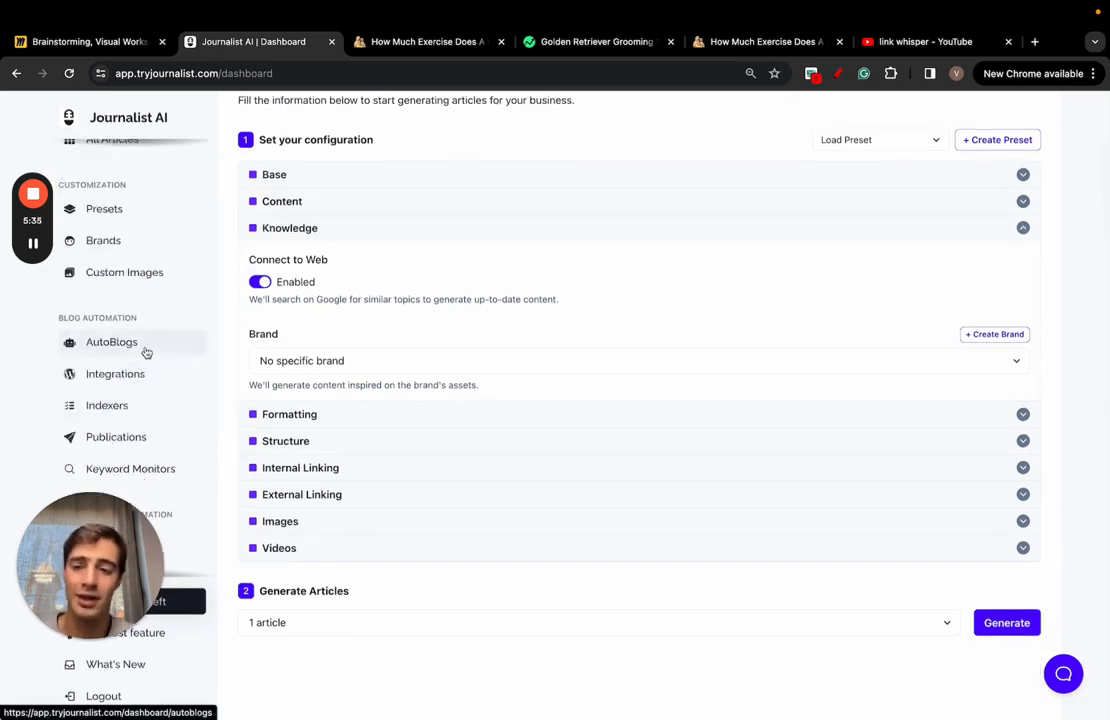
Step: Browse the new integration types (Wix, Blogger) and open the 'Plantas de Interior' autoblog settings
{"action": "left_click", "coordinate": [116, 374]}
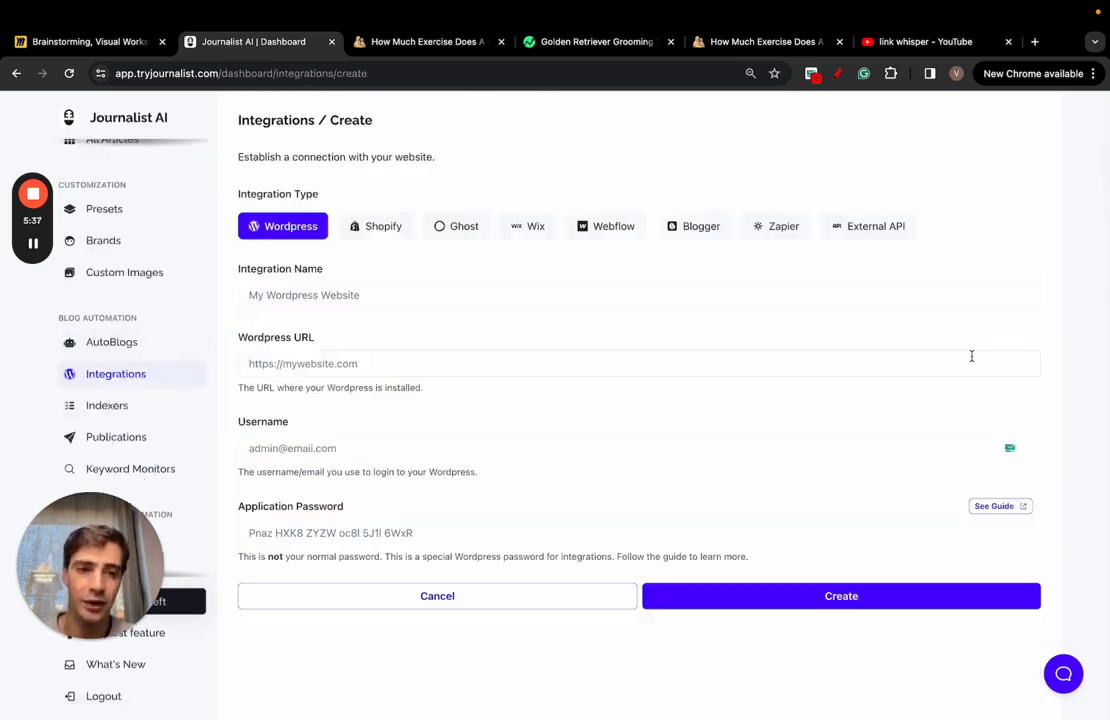
{"action": "left_click", "coordinate": [528, 226]}
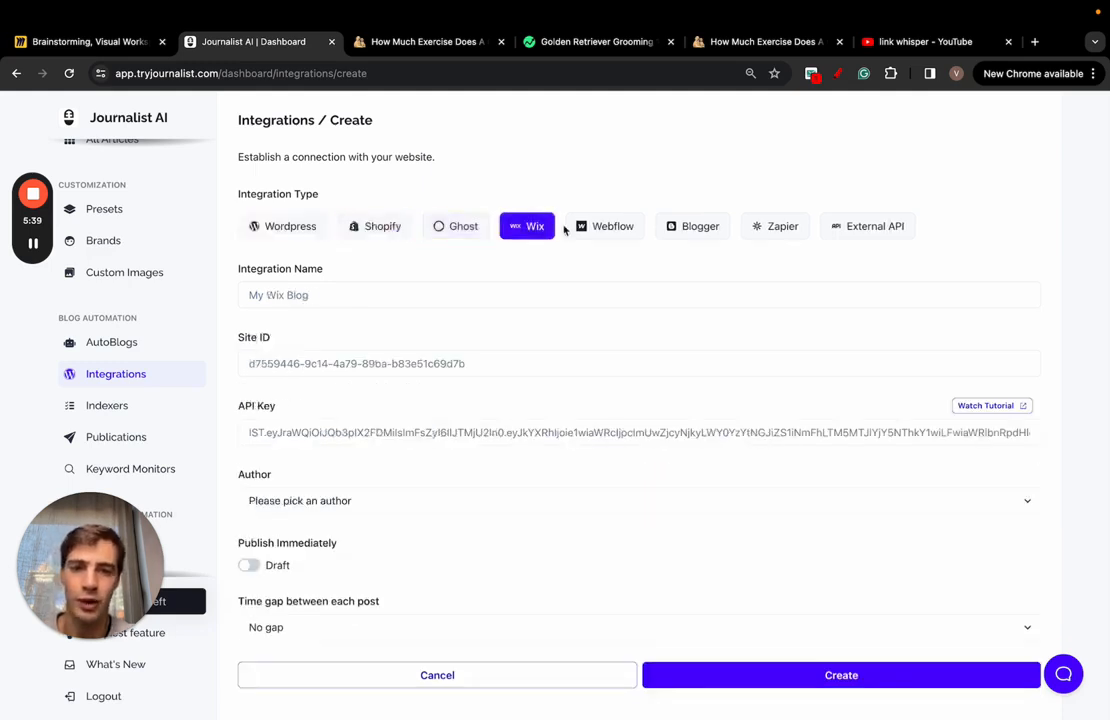
{"action": "left_click", "coordinate": [692, 226]}
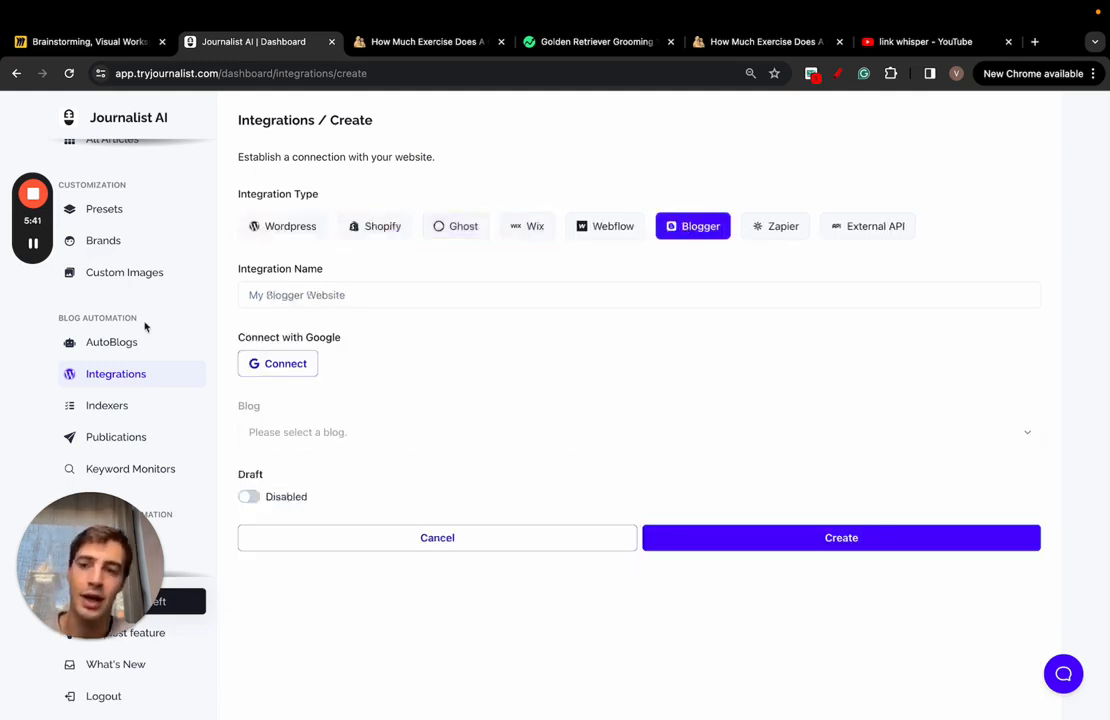
{"action": "left_click", "coordinate": [112, 342]}
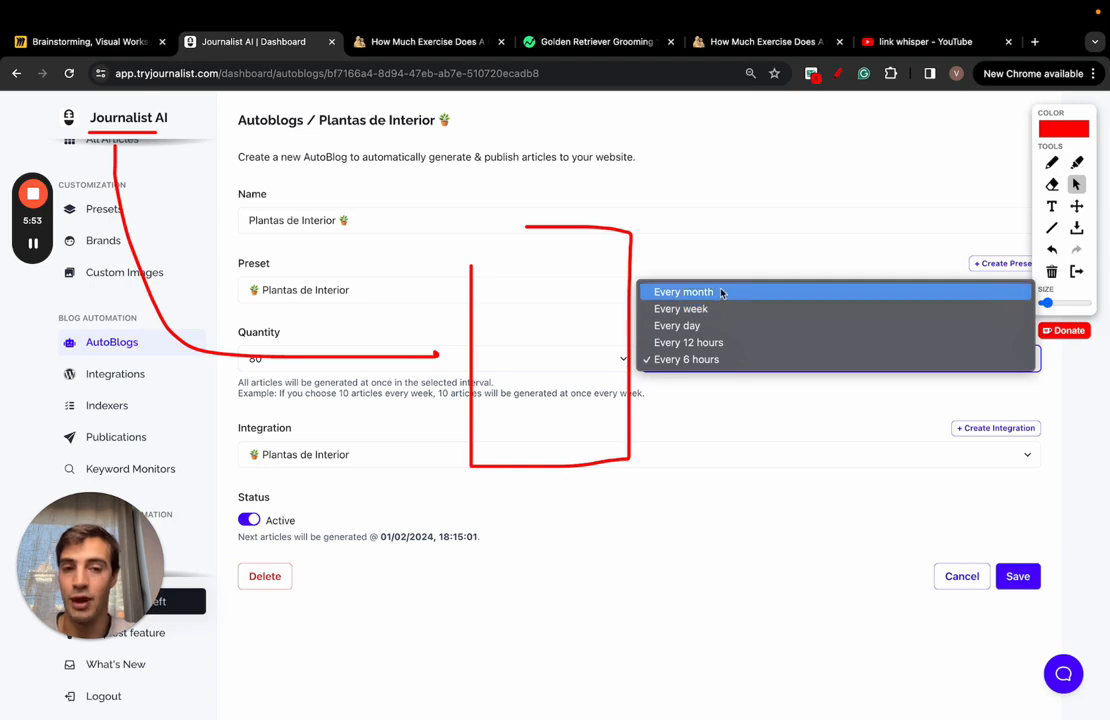
{"action": "left_click", "coordinate": [688, 360]}
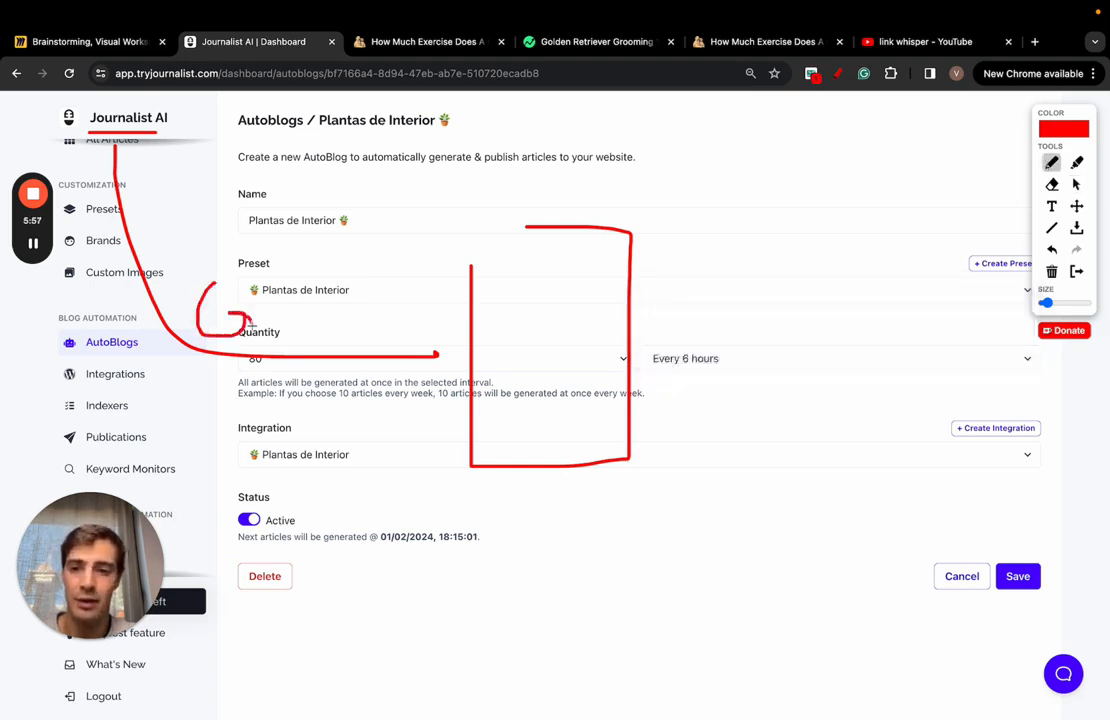
Step: Annotate the autoblog's preset, quantity and integration fields, then bring up the published grooming post
{"action": "left_click_drag", "start_coordinate": [300, 276], "coordinate": [340, 320]}
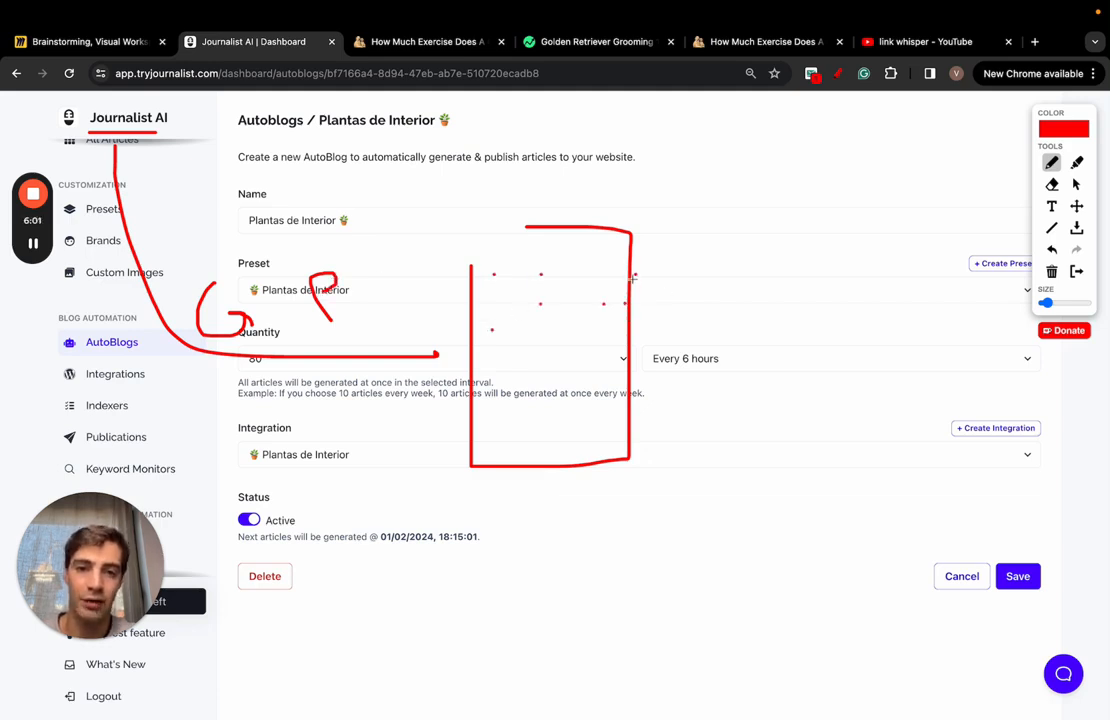
{"action": "left_click_drag", "start_coordinate": [760, 180], "coordinate": [760, 400]}
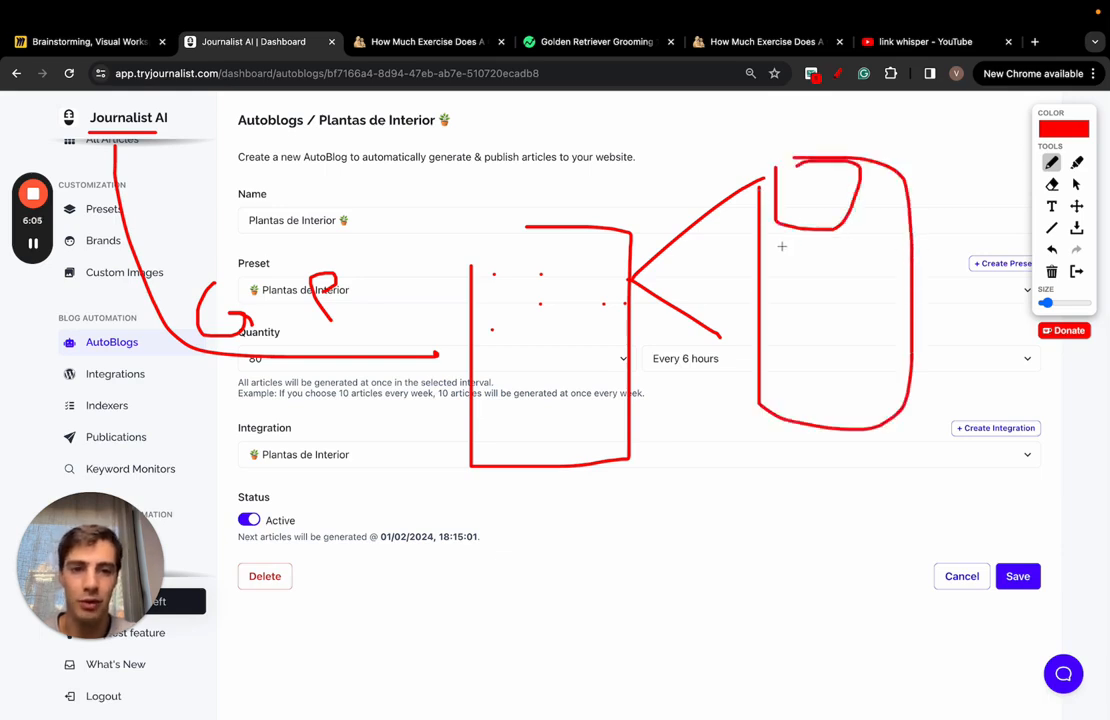
{"action": "left_click_drag", "start_coordinate": [780, 244], "coordinate": [880, 310]}
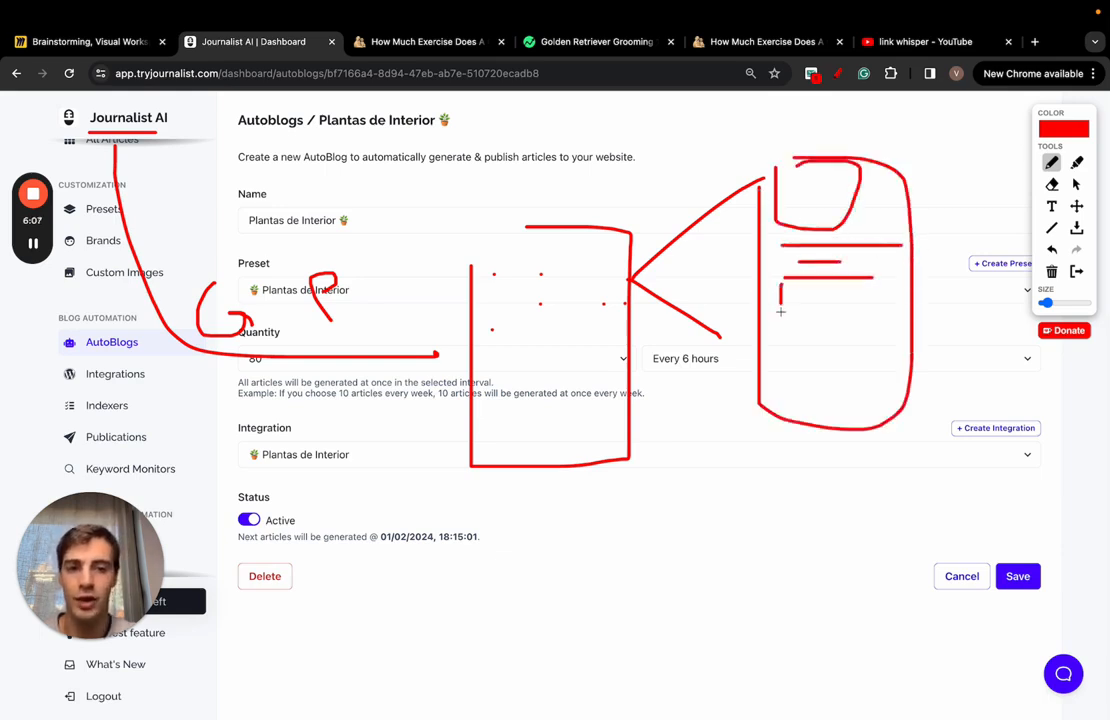
{"action": "left_click_drag", "start_coordinate": [800, 280], "coordinate": [830, 350]}
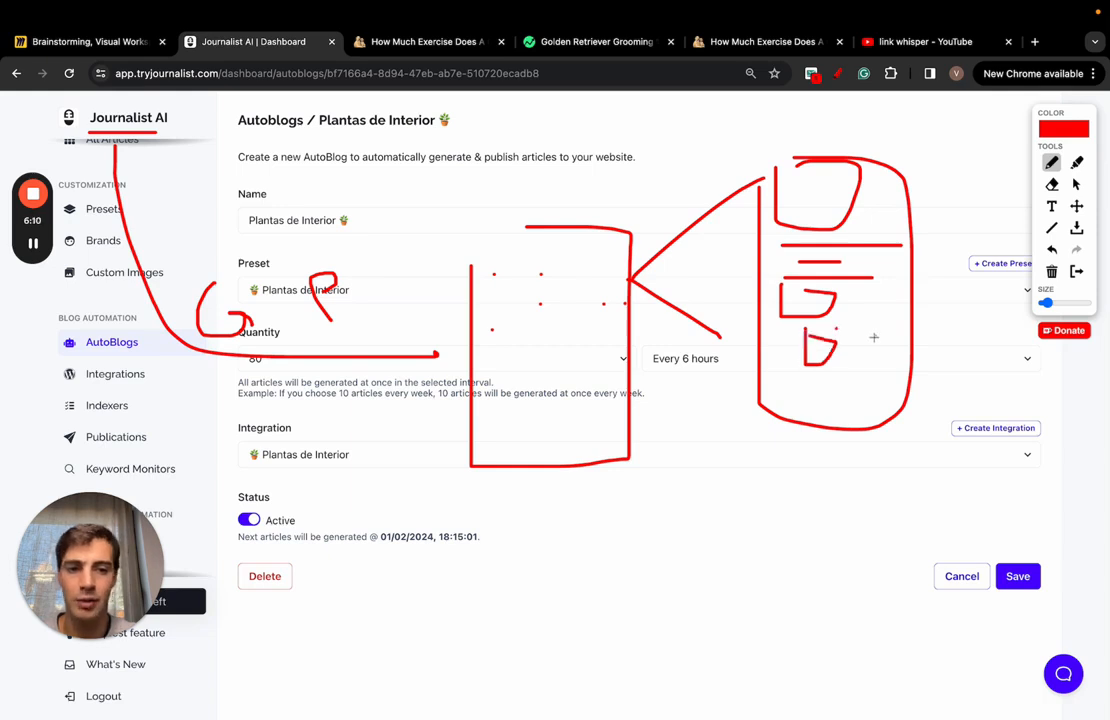
{"action": "left_click_drag", "start_coordinate": [544, 320], "coordinate": [600, 300]}
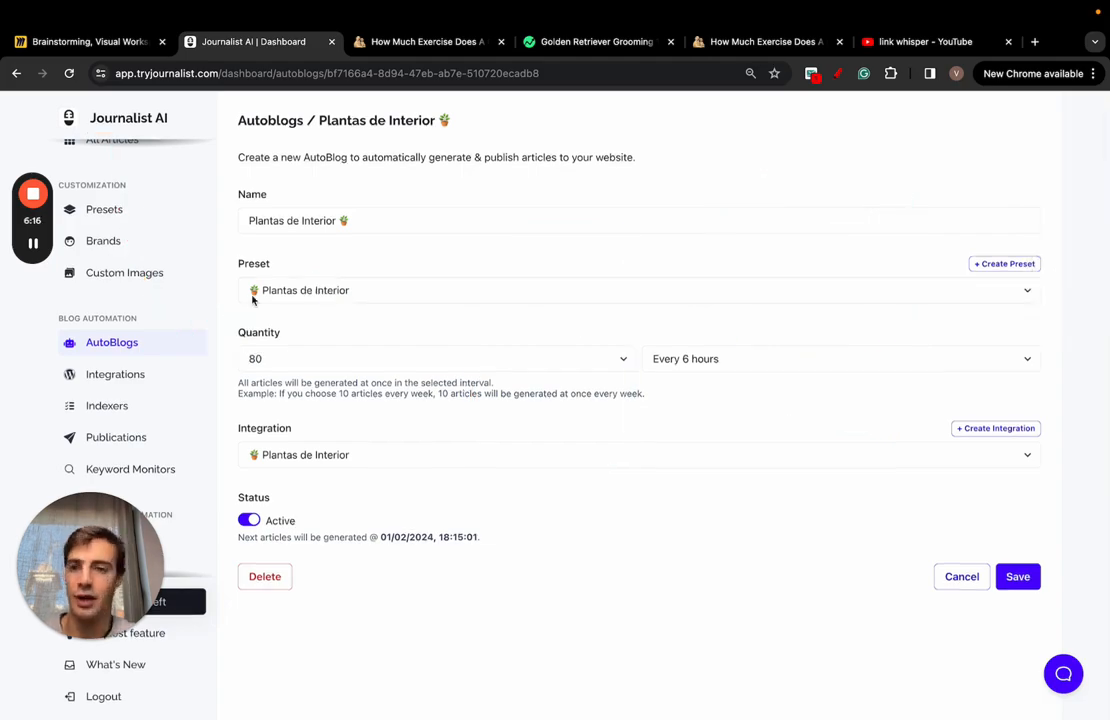
{"action": "left_click", "coordinate": [592, 40]}
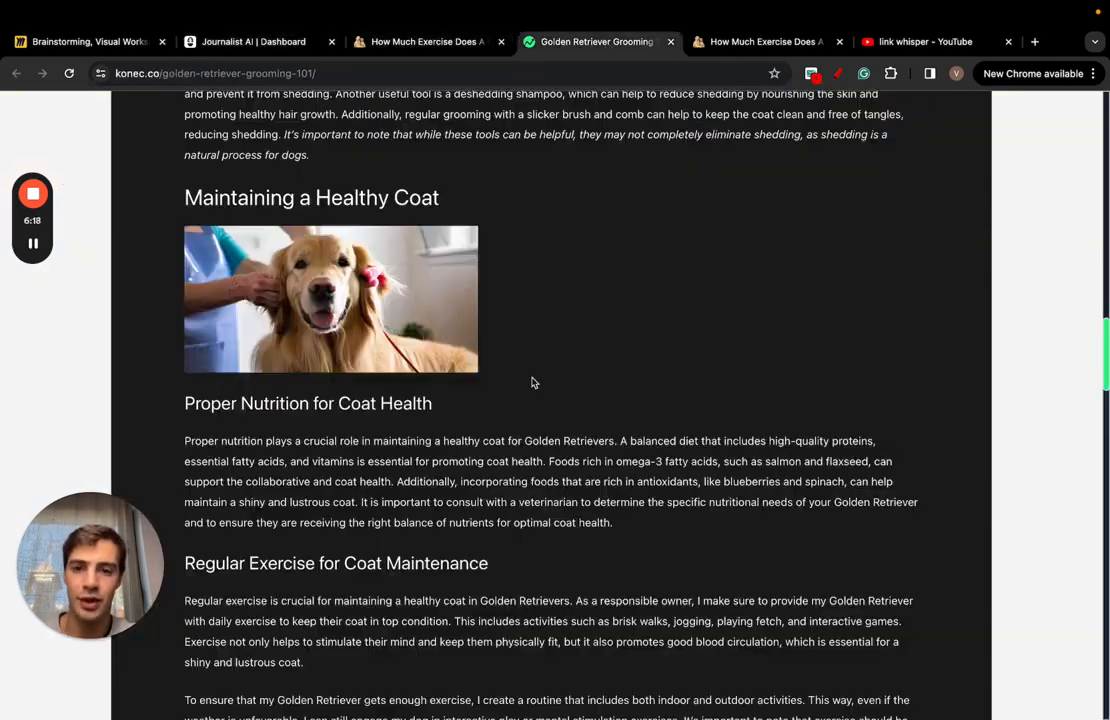
{"action": "left_click", "coordinate": [248, 40]}
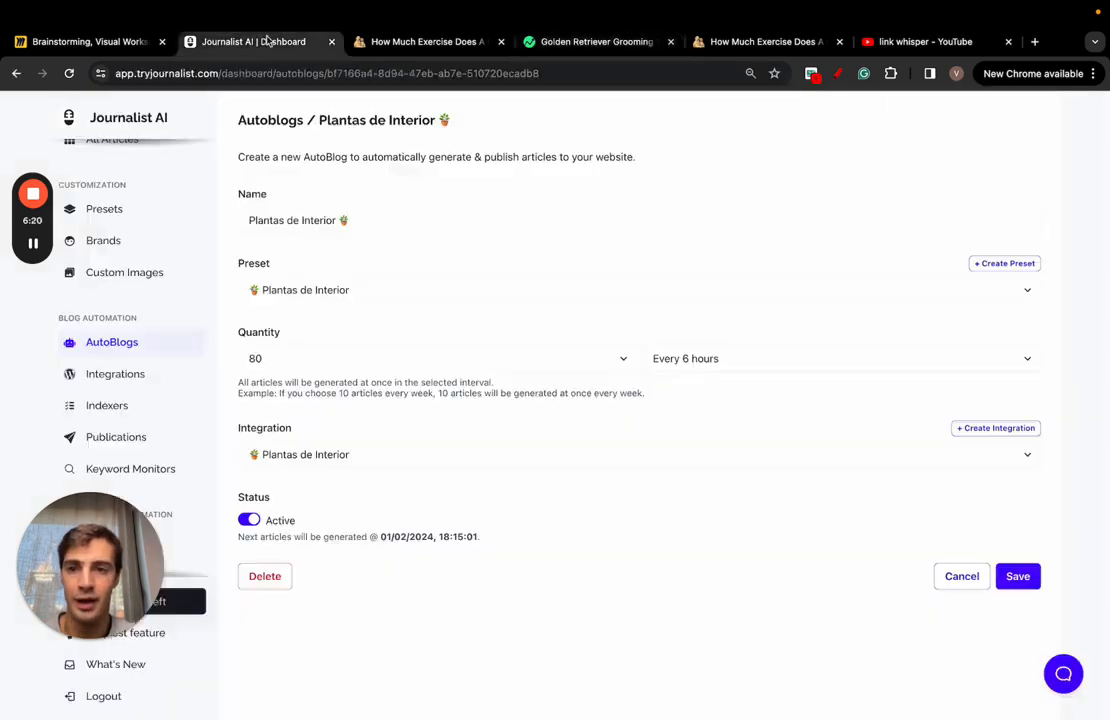
{"action": "left_click", "coordinate": [592, 40]}
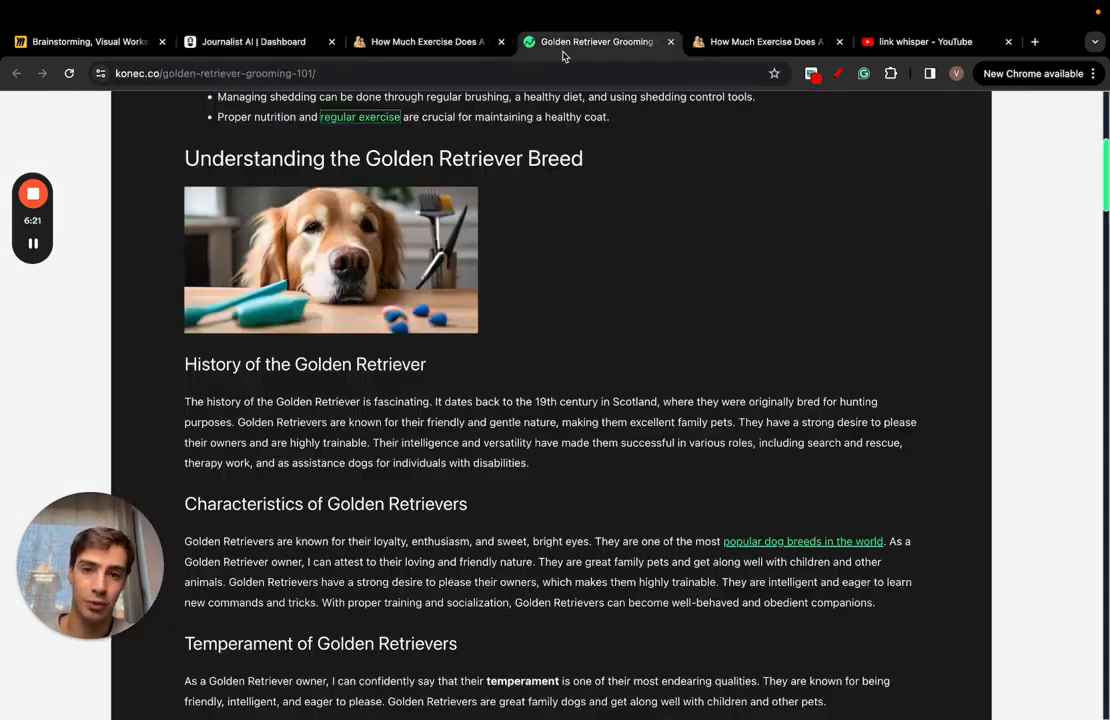
Step: Start a new social media connection in Journalist AI with Facebook as the network
{"action": "left_click", "coordinate": [254, 42]}
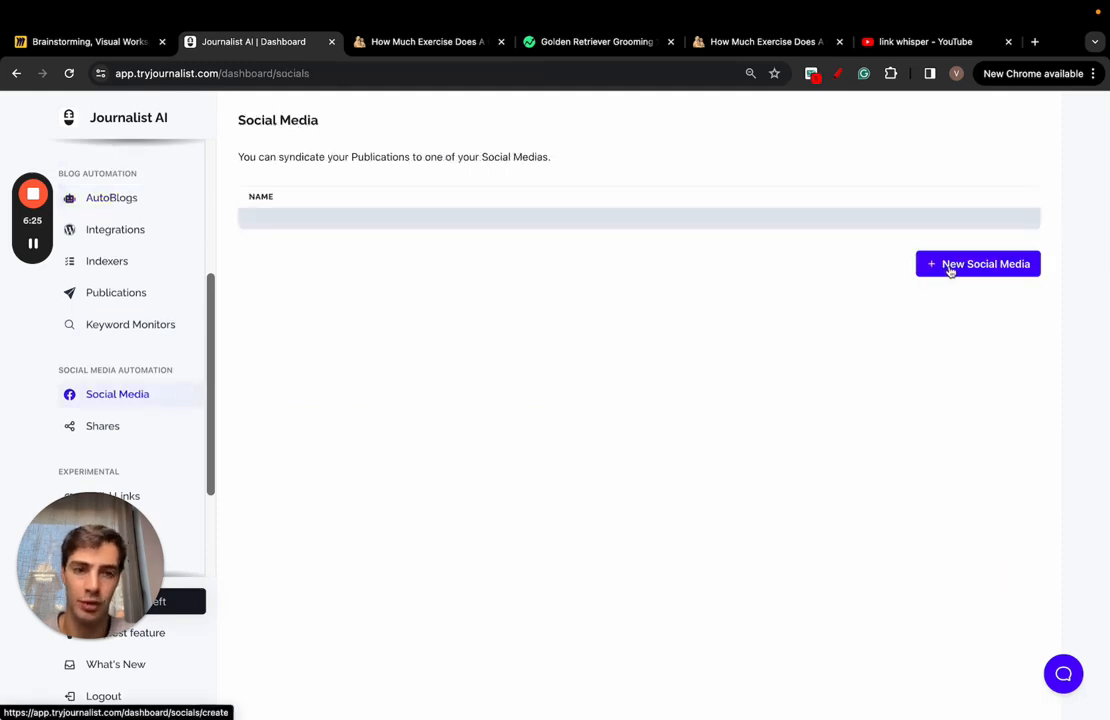
{"action": "left_click", "coordinate": [976, 264]}
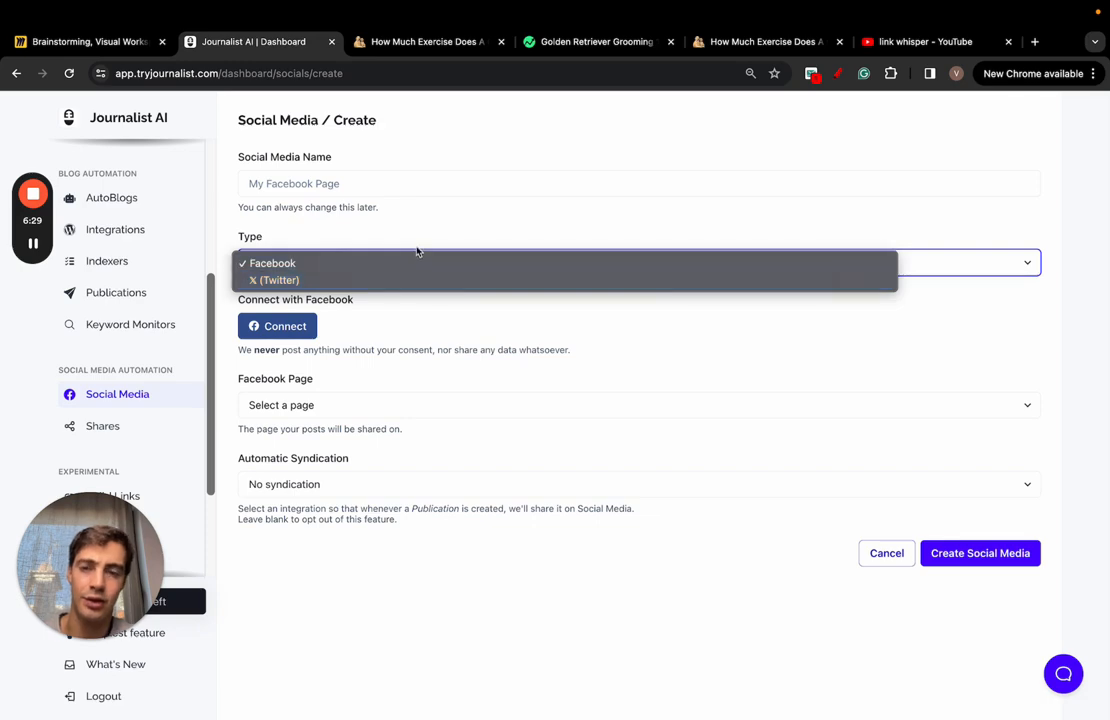
{"action": "left_click", "coordinate": [272, 262]}
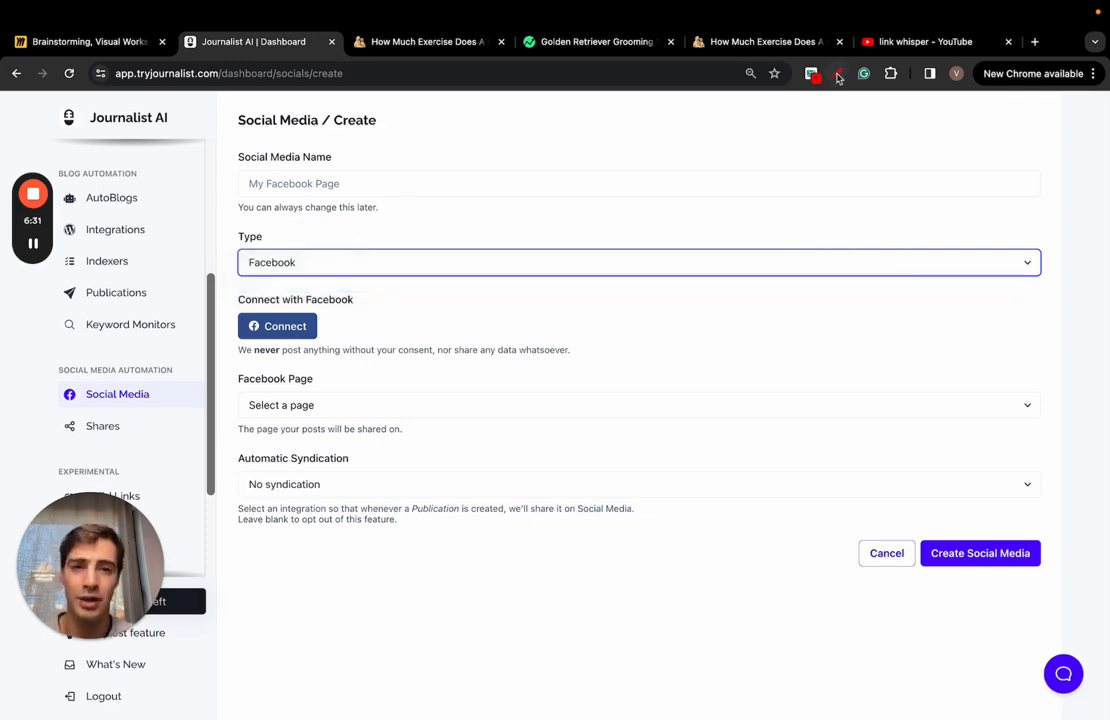
Step: Visit tryjournalist.com's AI SEO case study and scroll to its automation and syndication diagram
{"action": "left_click", "coordinate": [424, 40]}
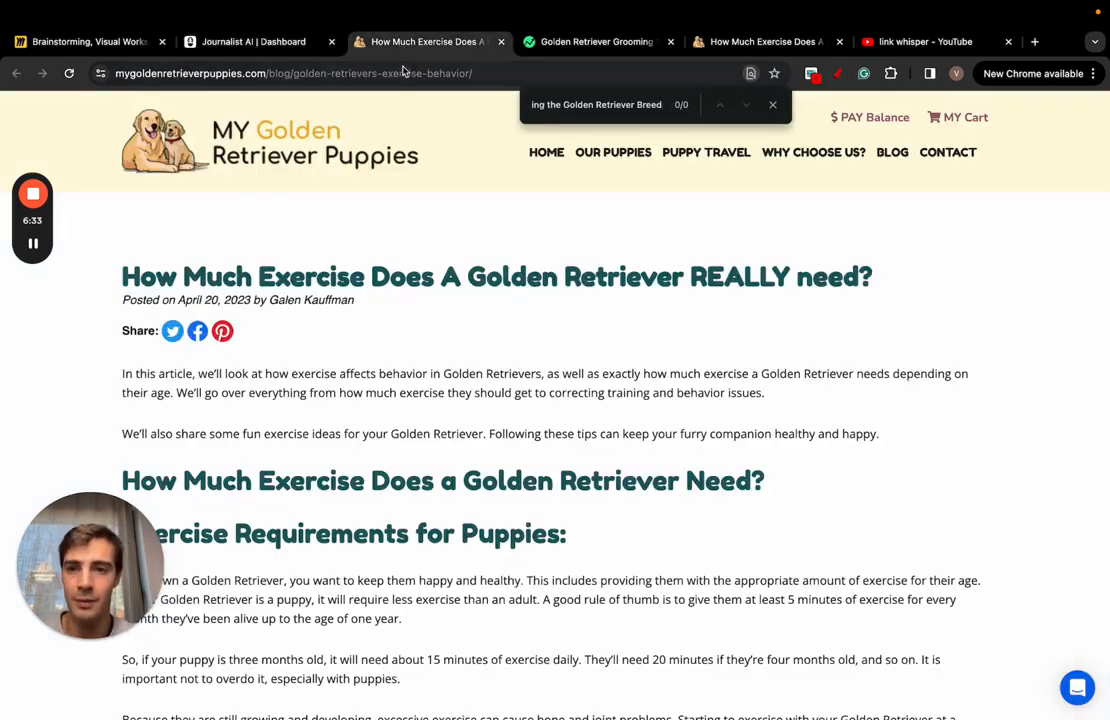
{"action": "left_click", "coordinate": [400, 72]}
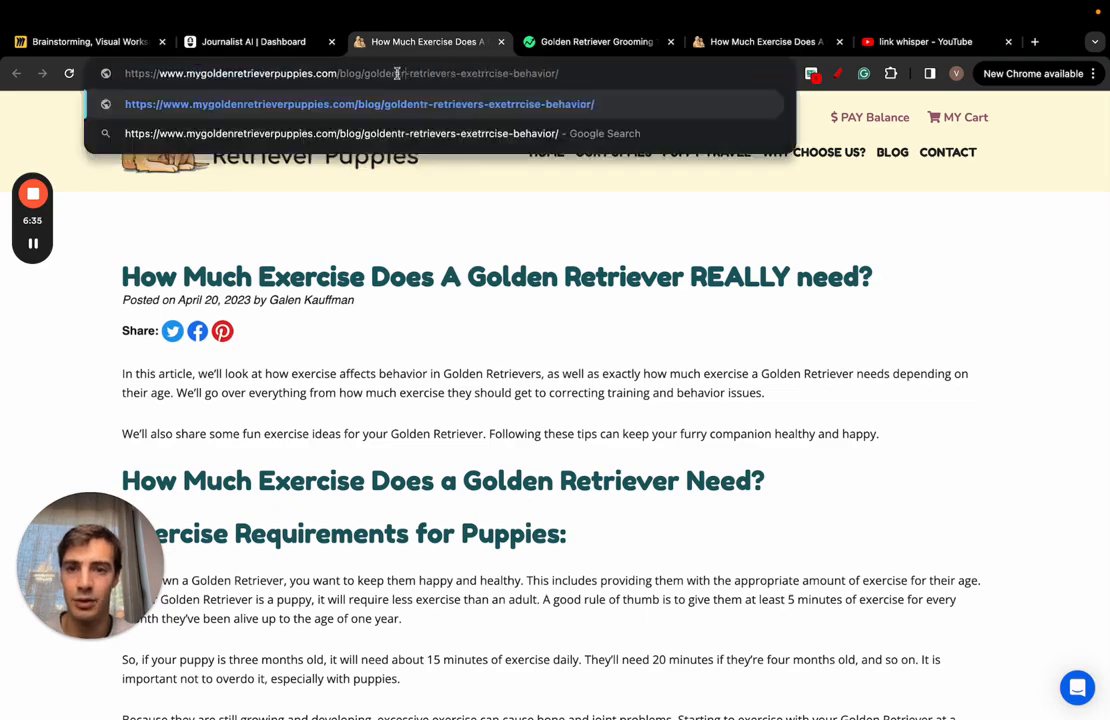
{"action": "left_click", "coordinate": [428, 40]}
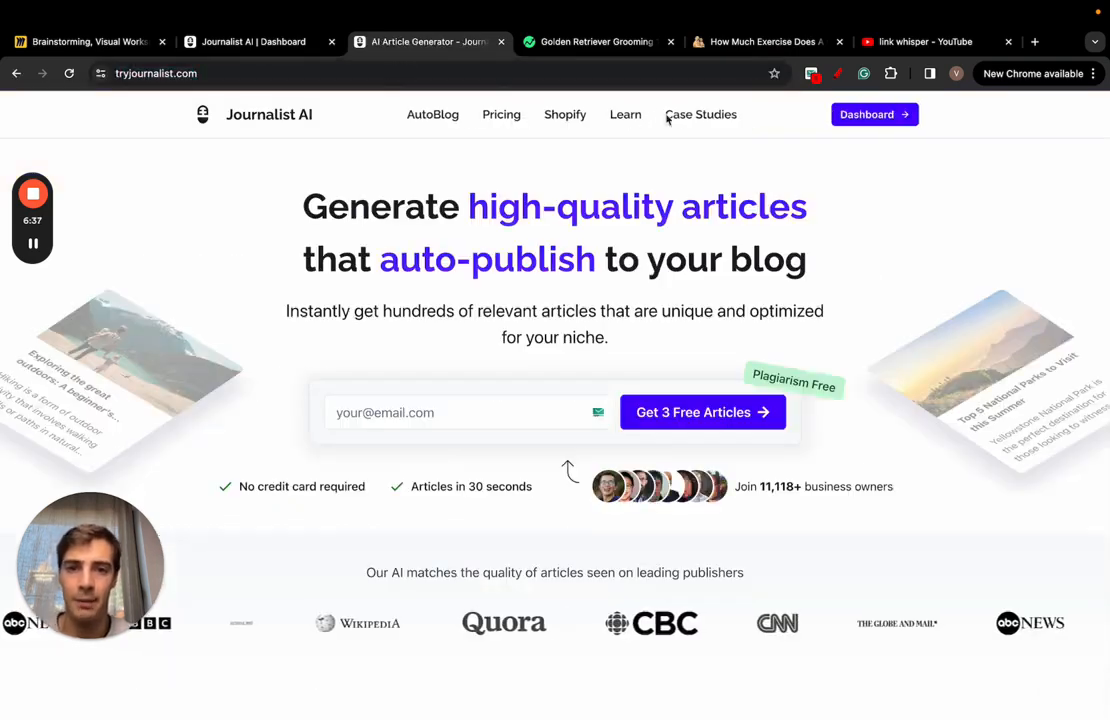
{"action": "left_click", "coordinate": [700, 114]}
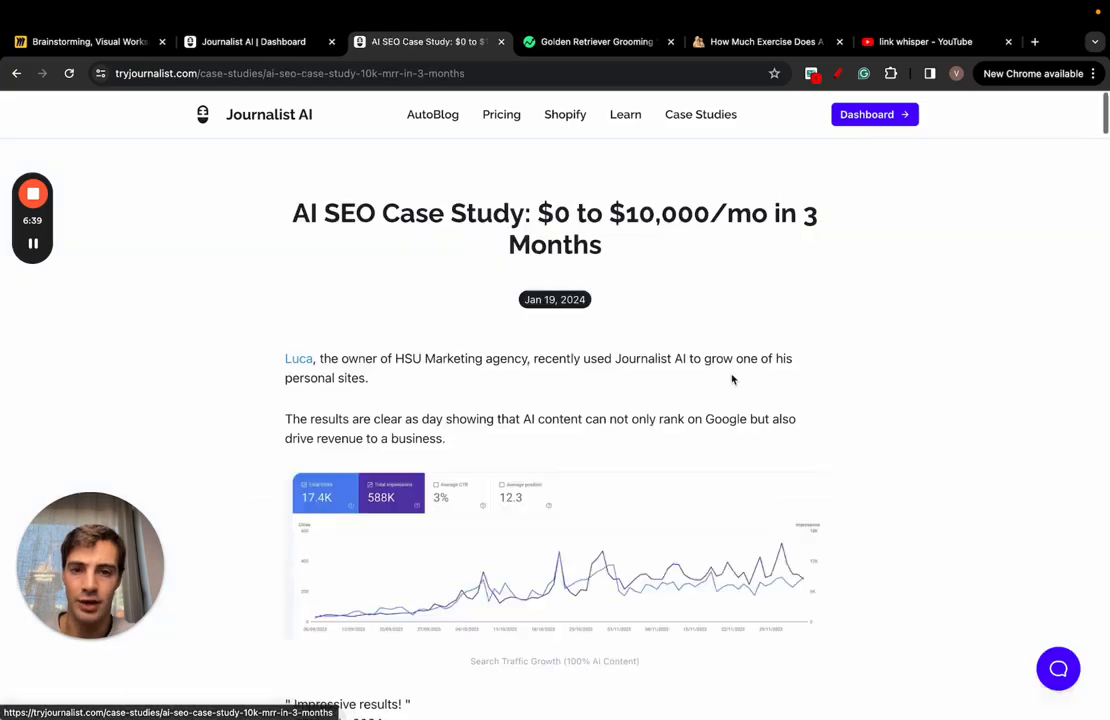
{"action": "scroll", "scroll_direction": "down", "scroll_amount": 3}
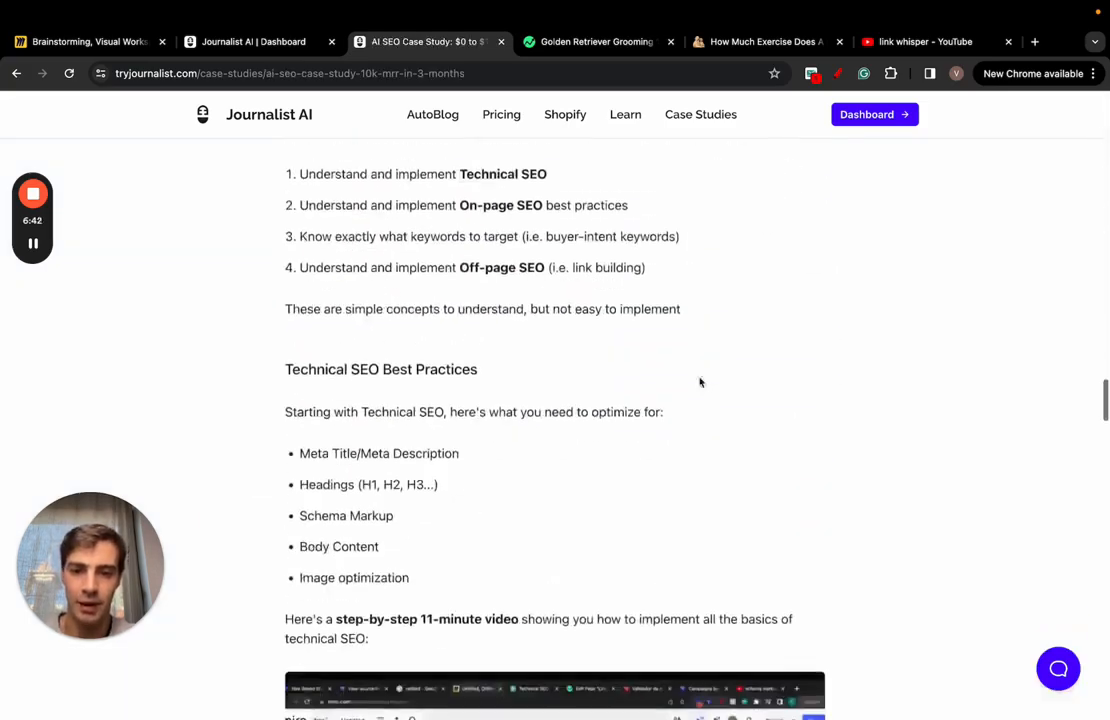
{"action": "scroll", "scroll_direction": "down", "scroll_amount": 3}
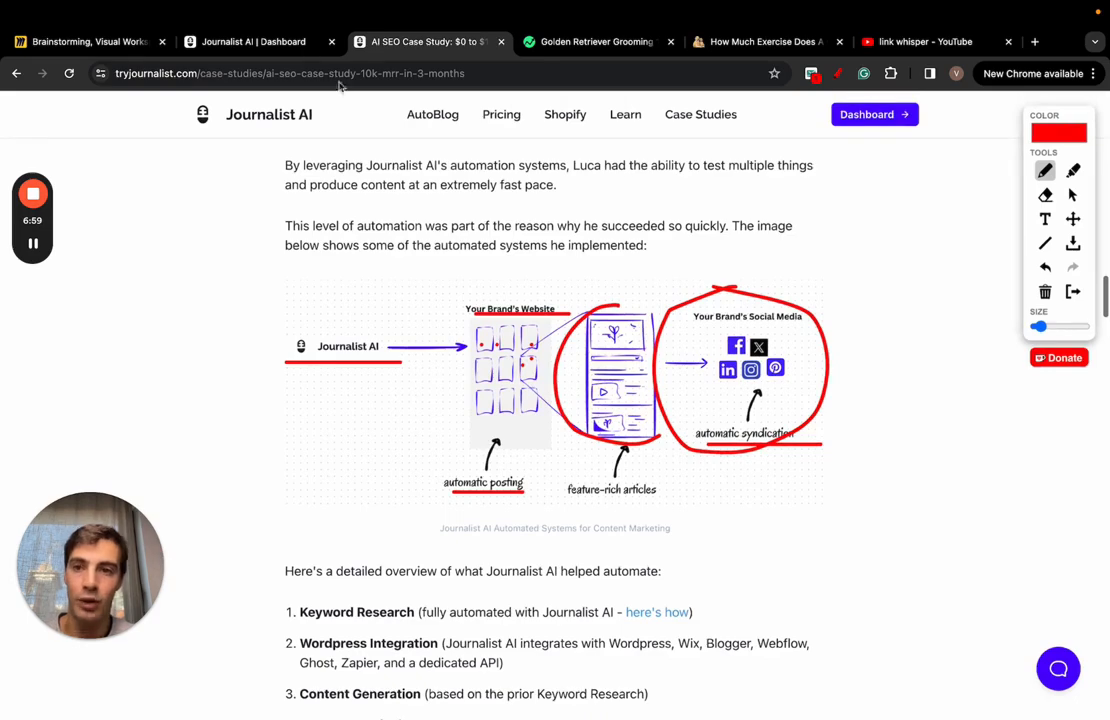
Step: View the new indexer form, then the Gardening Site keyword monitor's suggestions with searches and difficulty
{"action": "left_click", "coordinate": [252, 40]}
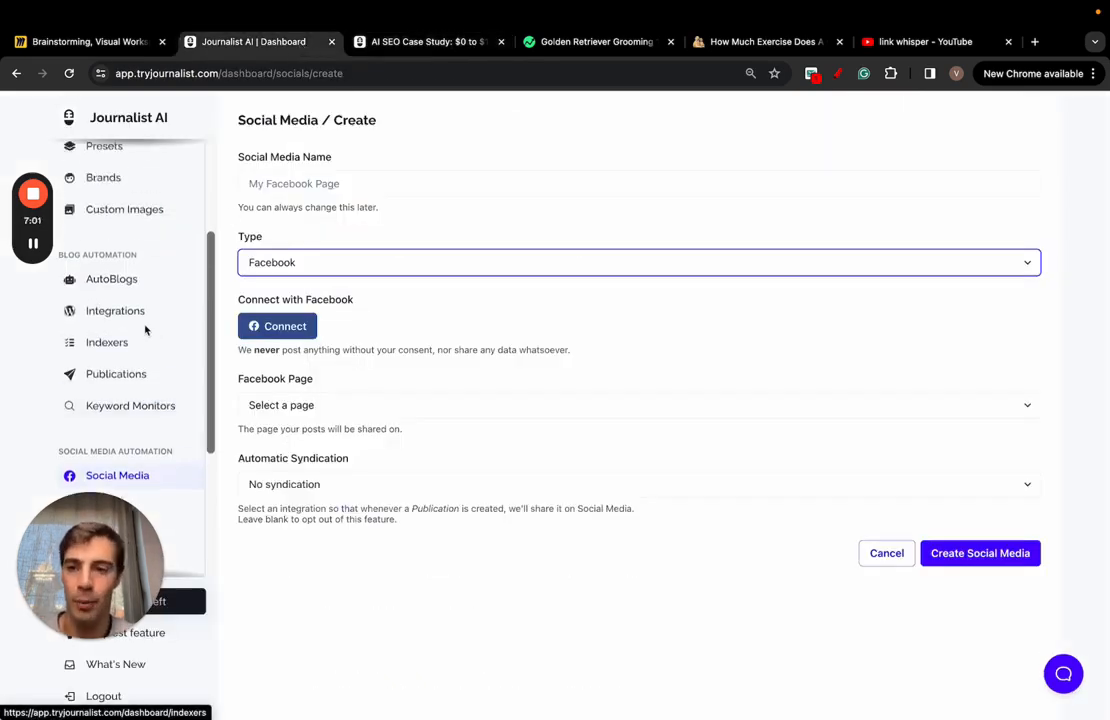
{"action": "left_click", "coordinate": [108, 342]}
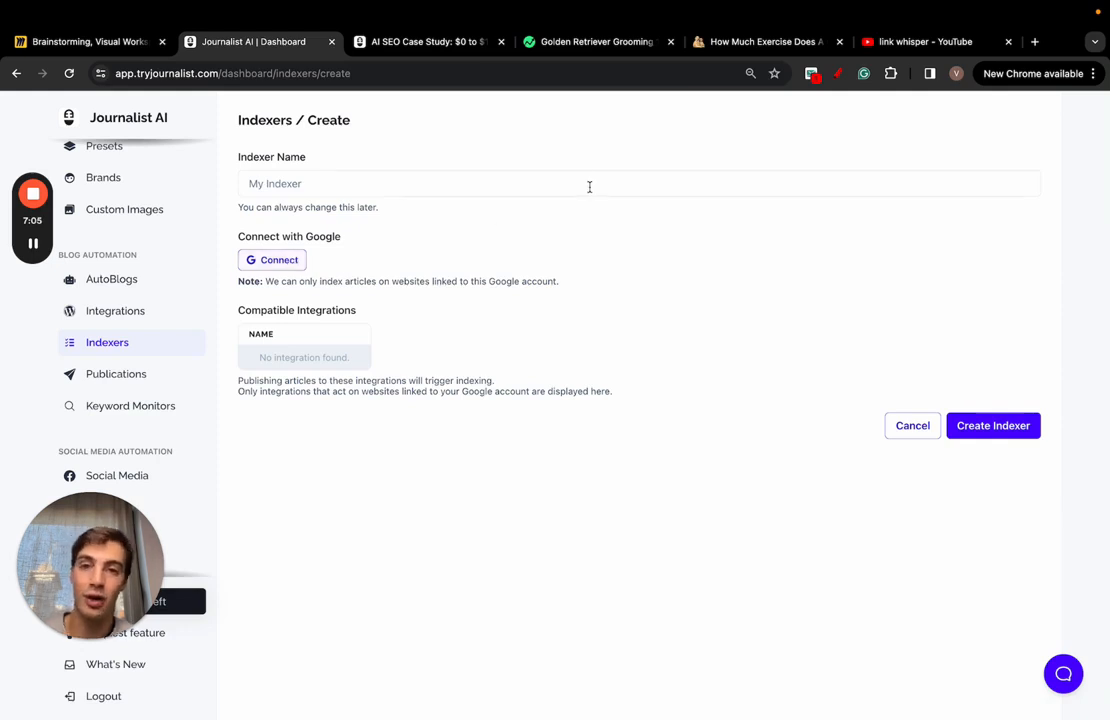
{"action": "mouse_move", "coordinate": [532, 244]}
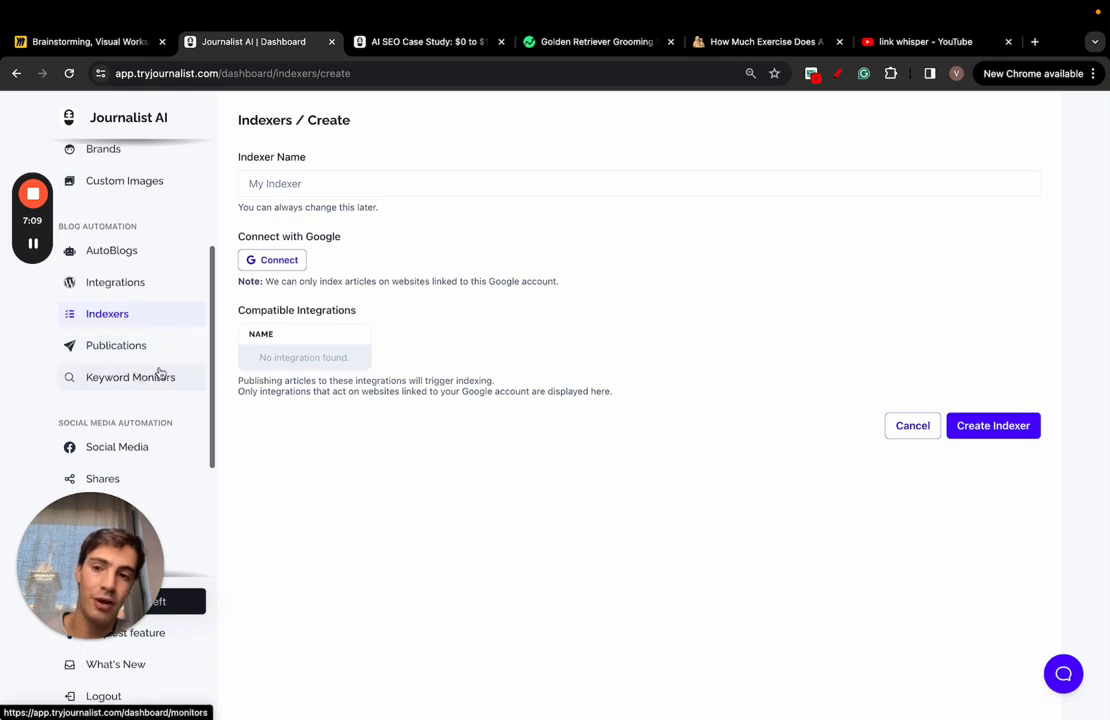
{"action": "left_click", "coordinate": [130, 376]}
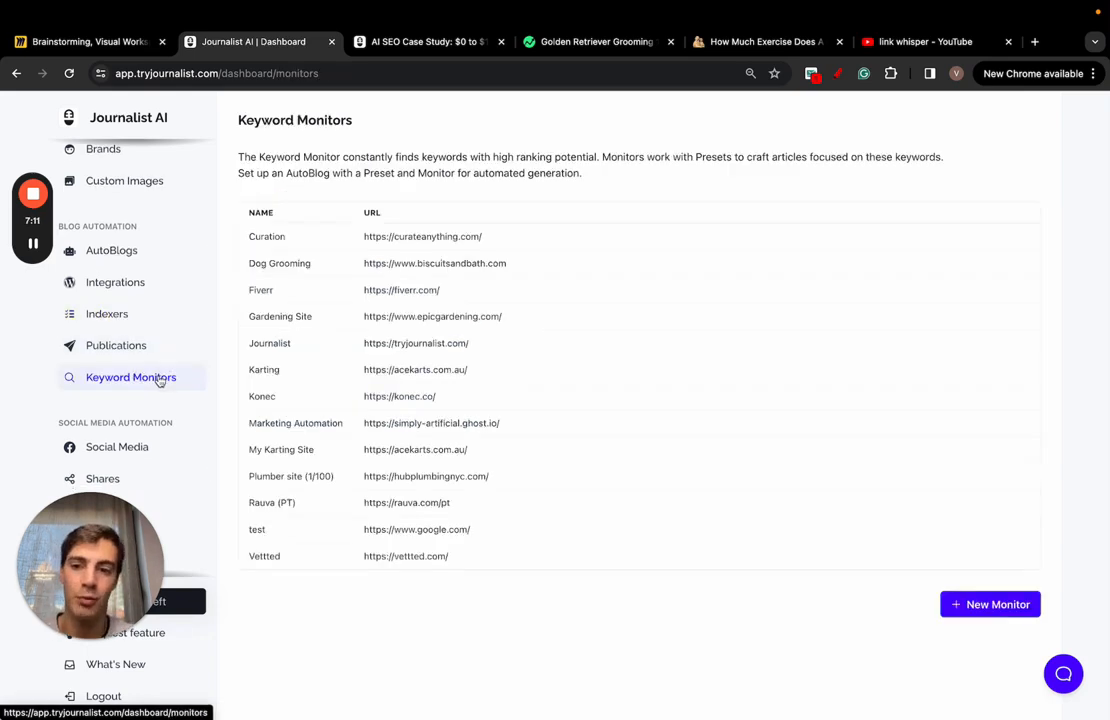
{"action": "mouse_move", "coordinate": [444, 318]}
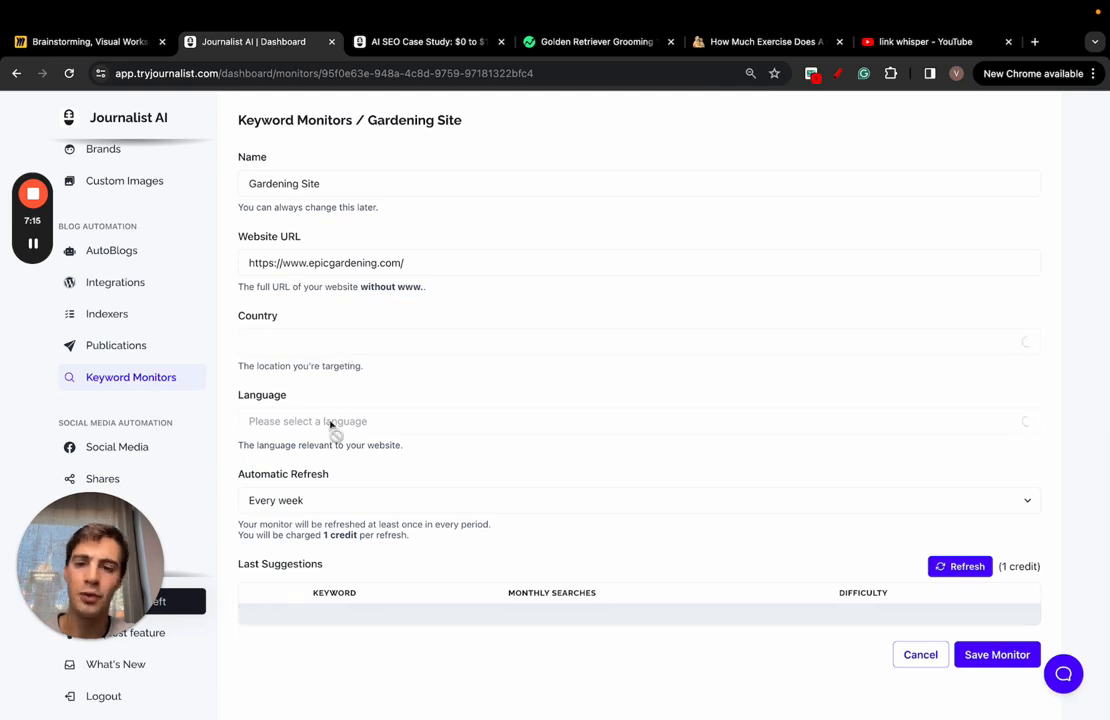
{"action": "scroll", "scroll_direction": "down", "scroll_amount": 3}
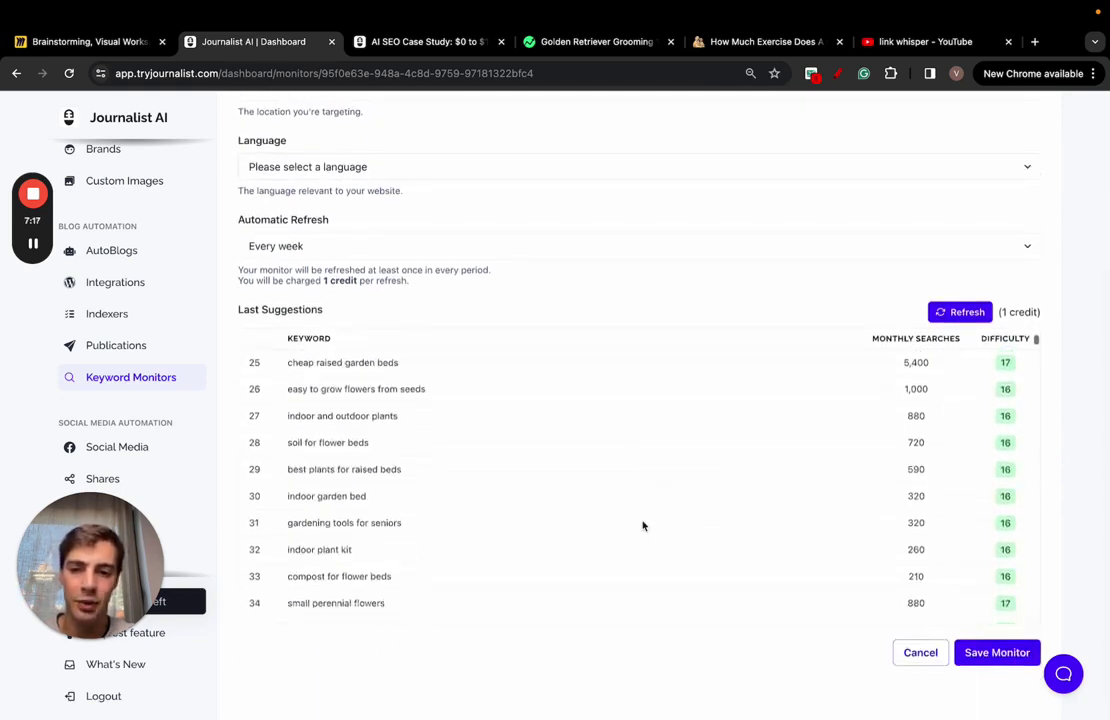
{"action": "scroll", "scroll_direction": "down", "scroll_amount": 3}
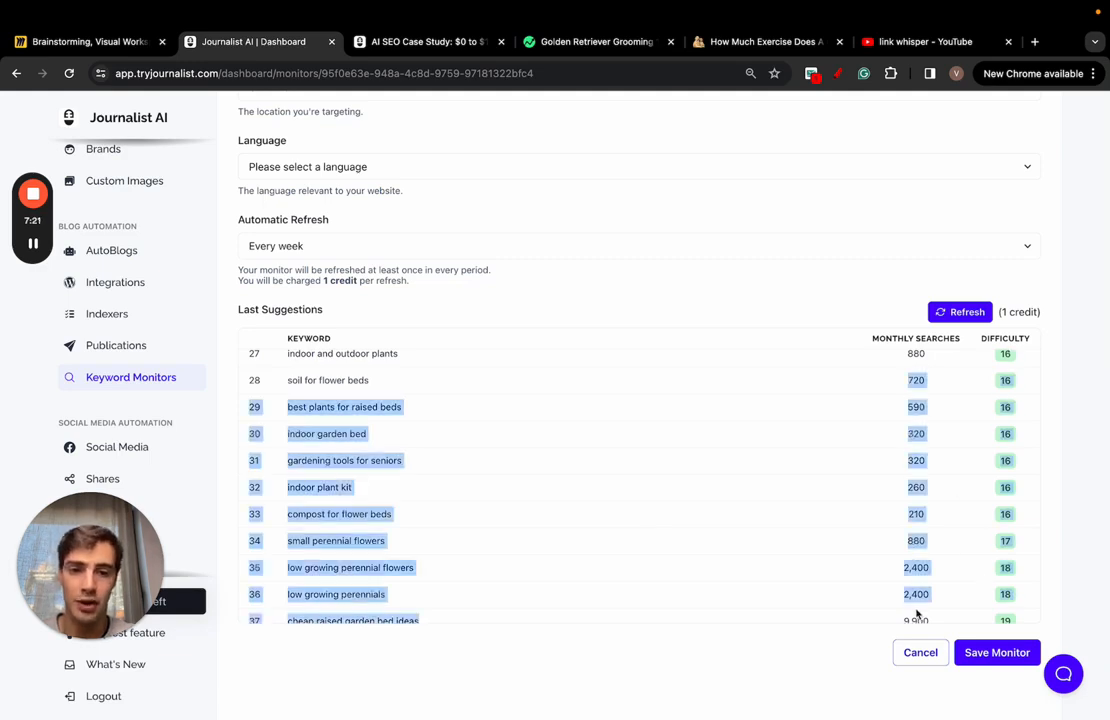
Step: Go to the Build Links tool under Experimental for updating existing articles with new links
{"action": "scroll", "scroll_direction": "down", "scroll_amount": 3}
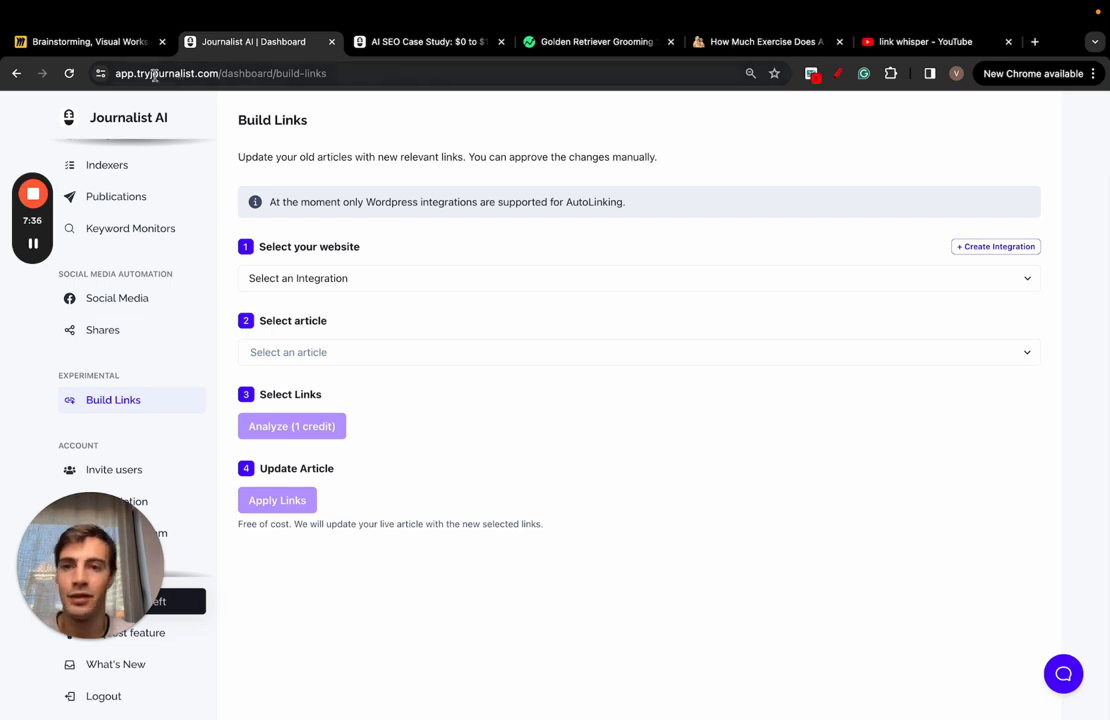
{"action": "left_click", "coordinate": [240, 72]}
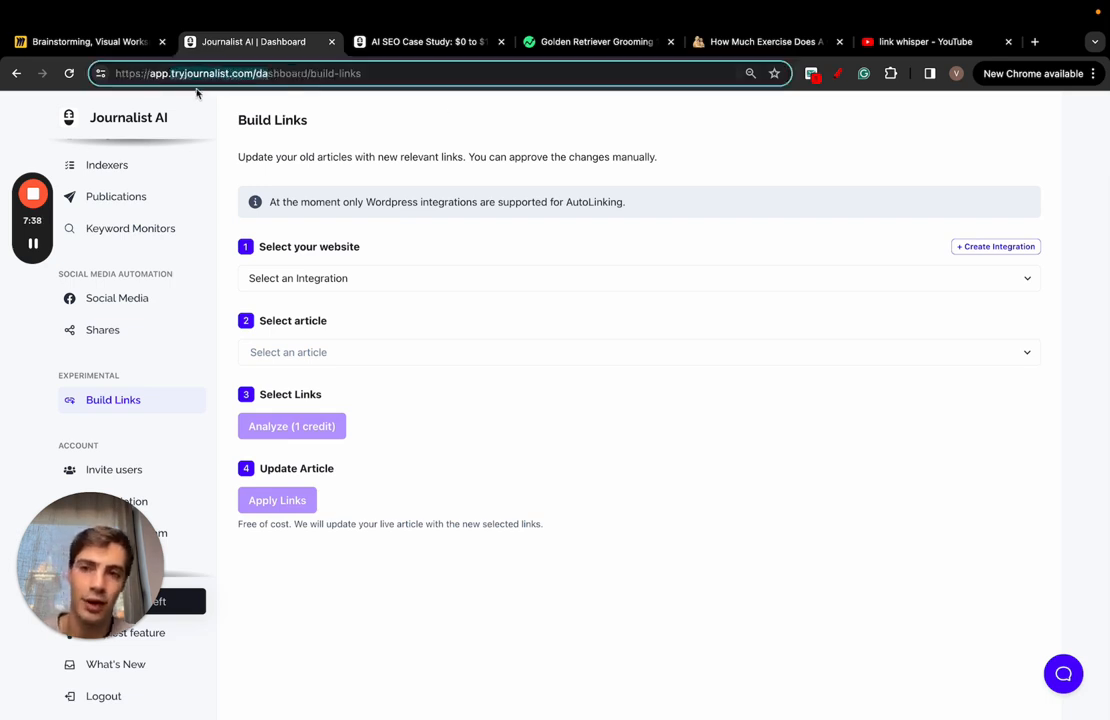